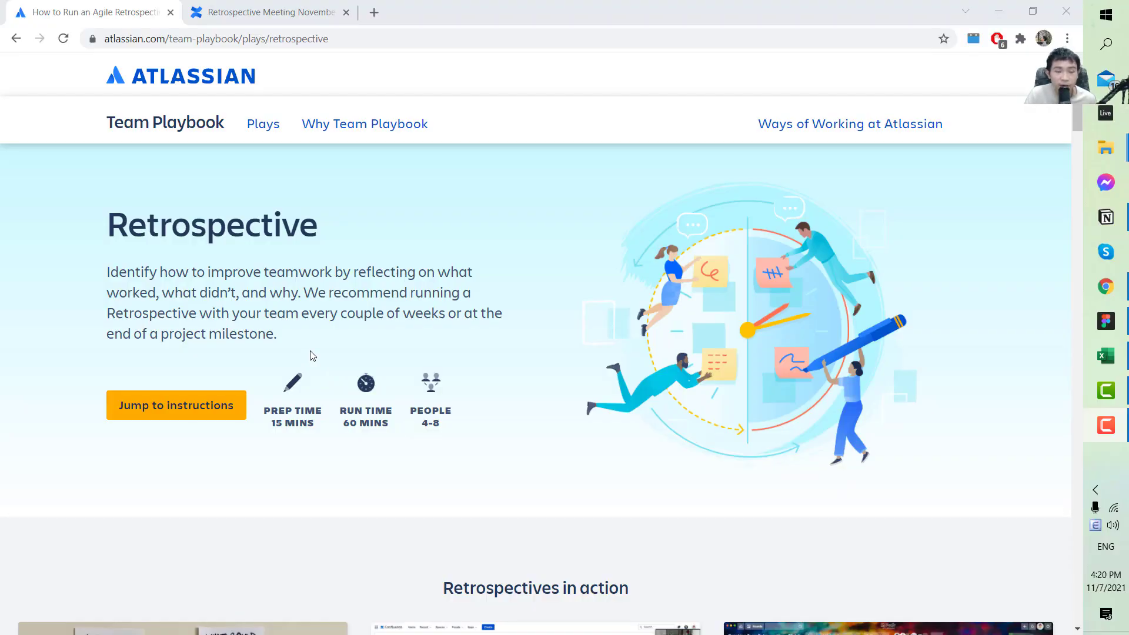
pyautogui.moveTo(322, 192)
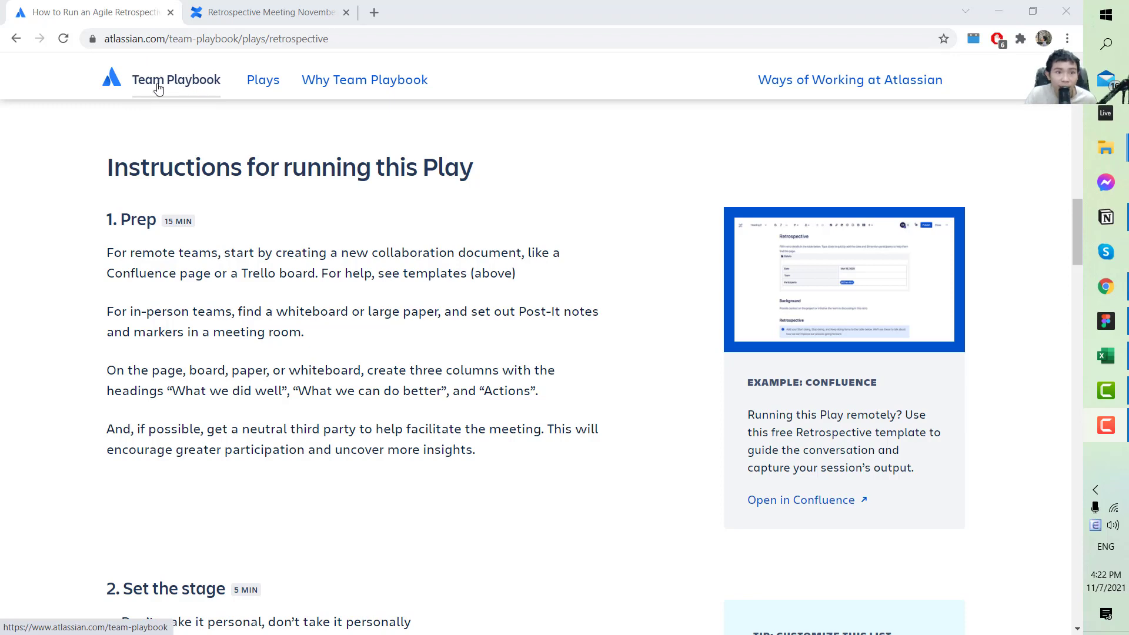
pyautogui.moveTo(491, 145)
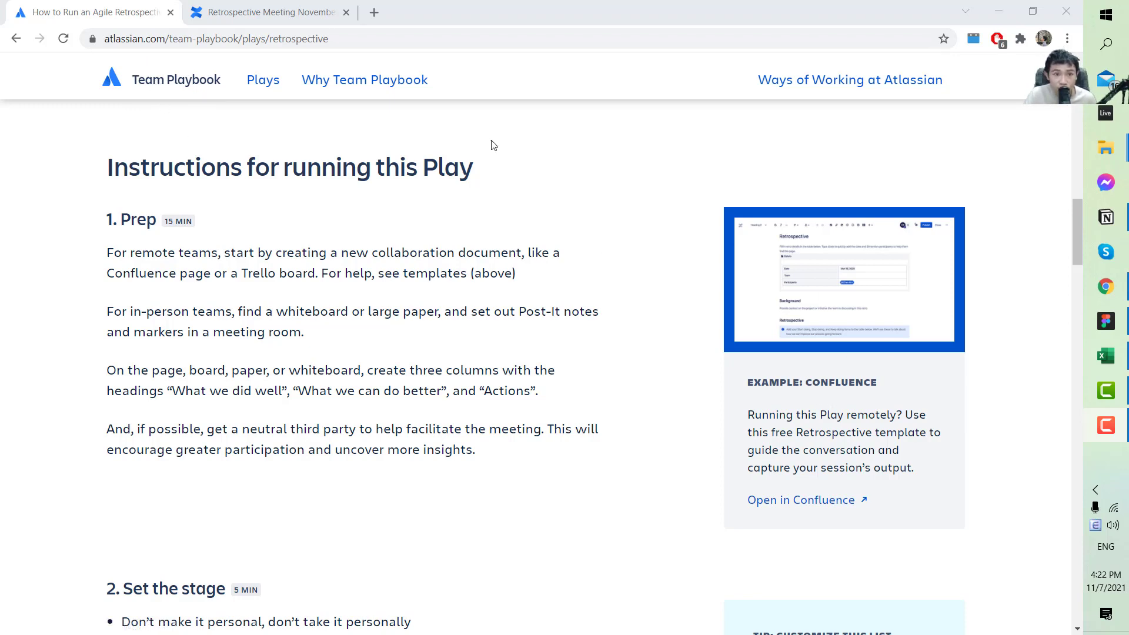
pyautogui.moveTo(433, 101)
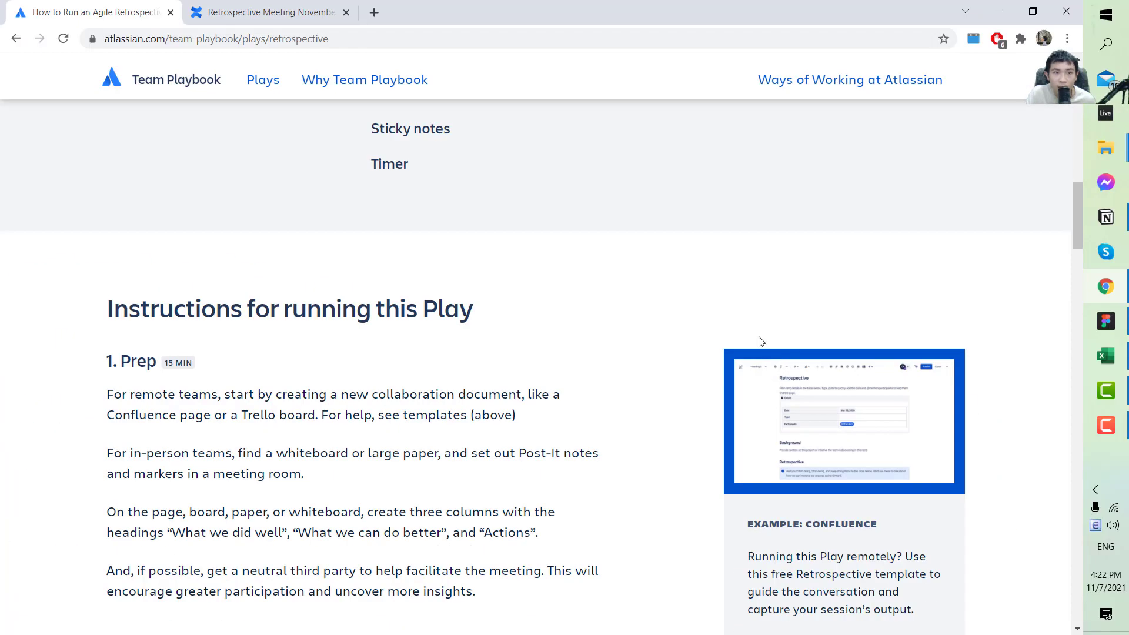
pyautogui.moveTo(884, 543)
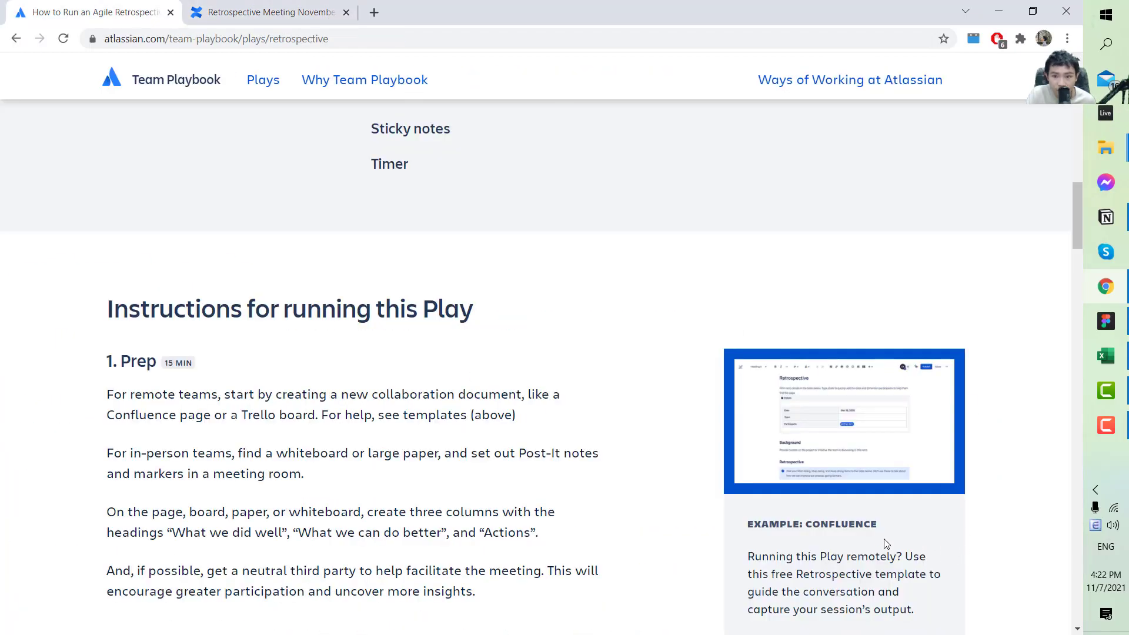
pyautogui.scroll(-3)
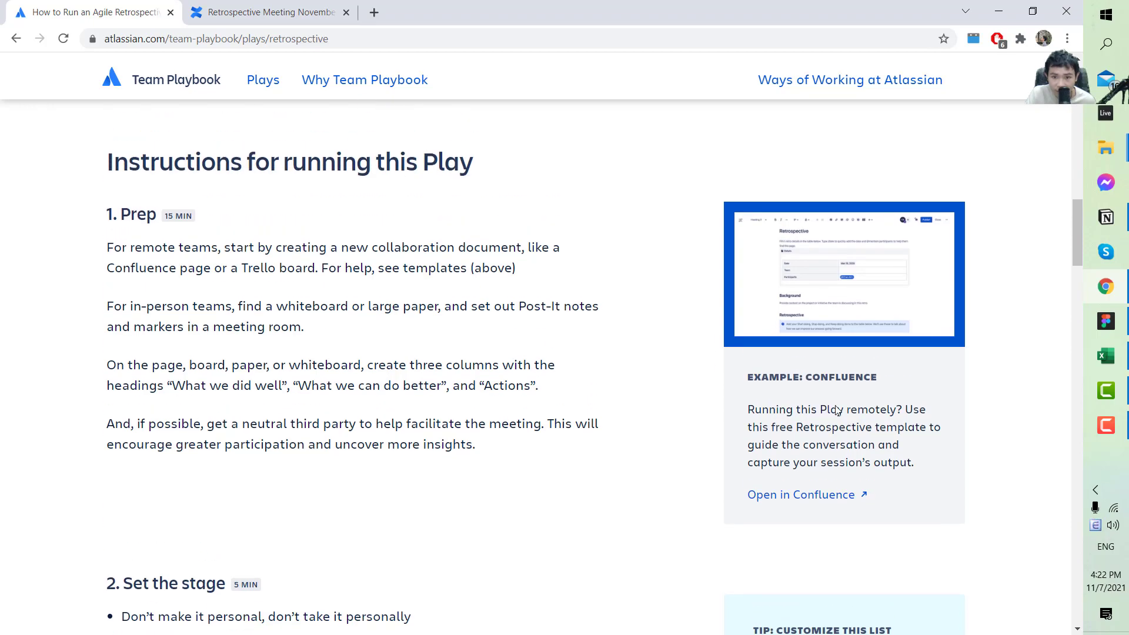
pyautogui.scroll(3)
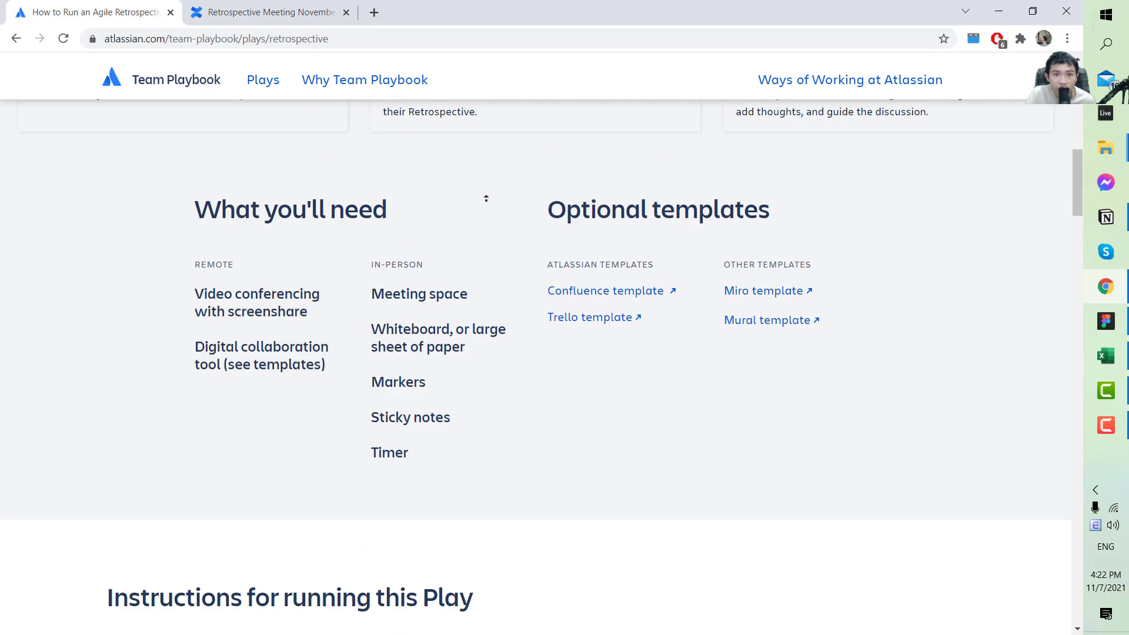
pyautogui.scroll(-3)
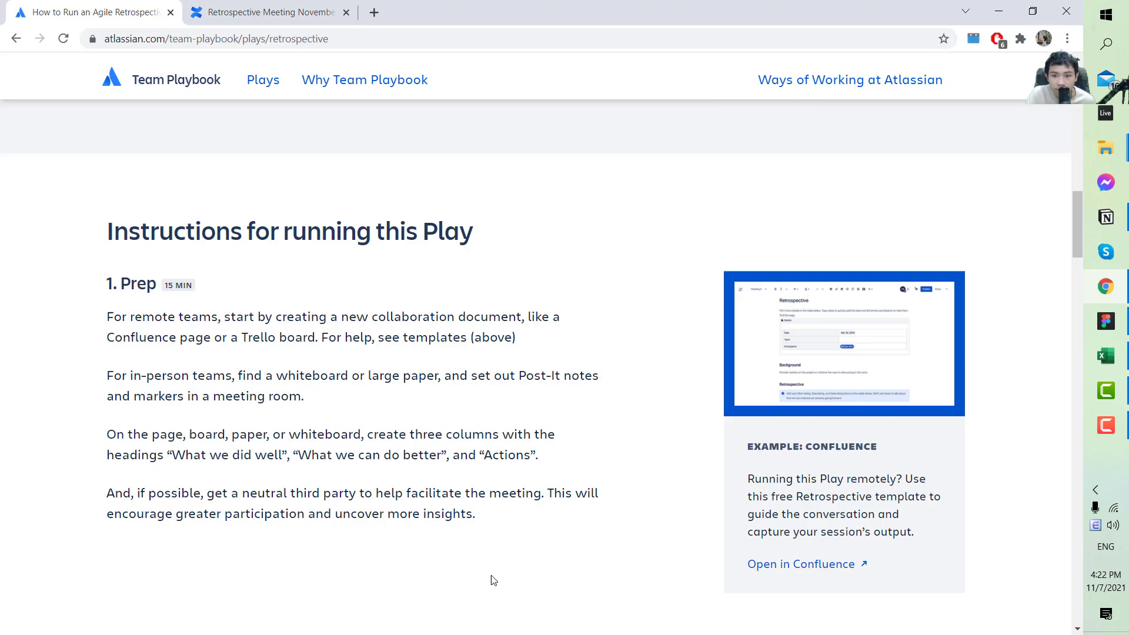
pyautogui.click(270, 11)
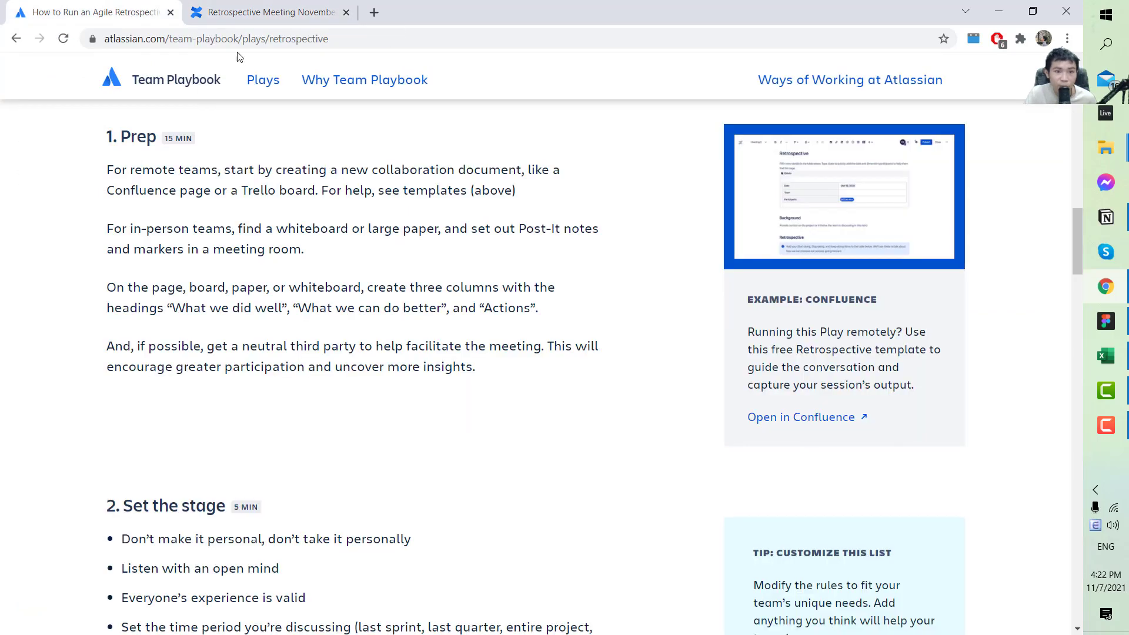
pyautogui.click(270, 12)
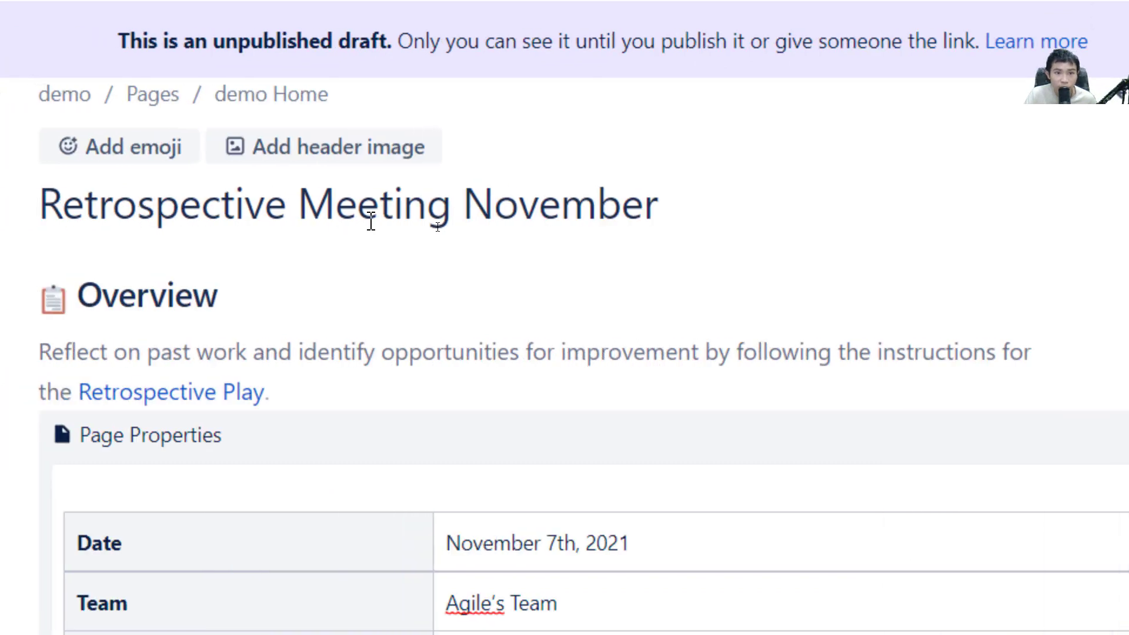
# - Select the draft page title and scroll past Page Properties to the retrospective table
pyautogui.tripleClick(349, 204)
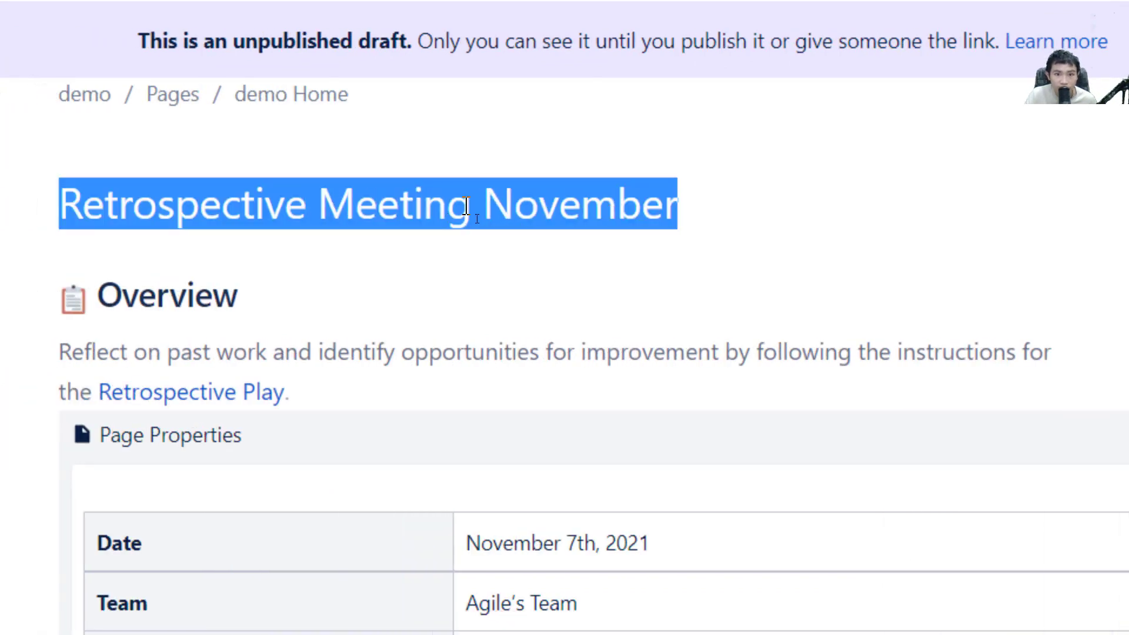
pyautogui.scroll(-3)
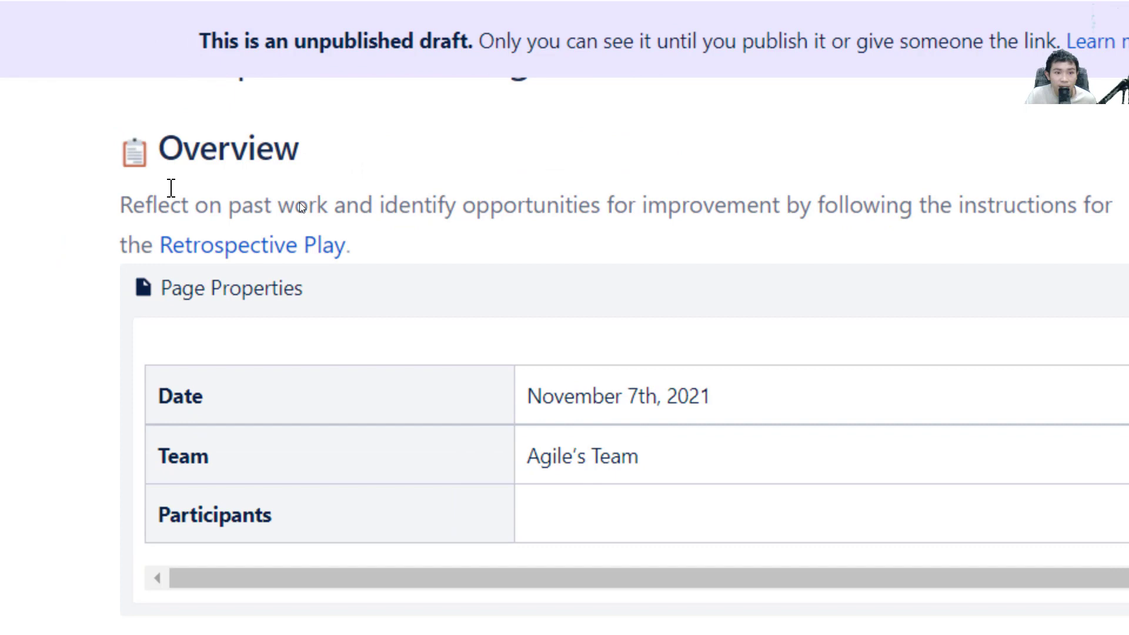
pyautogui.scroll(-3)
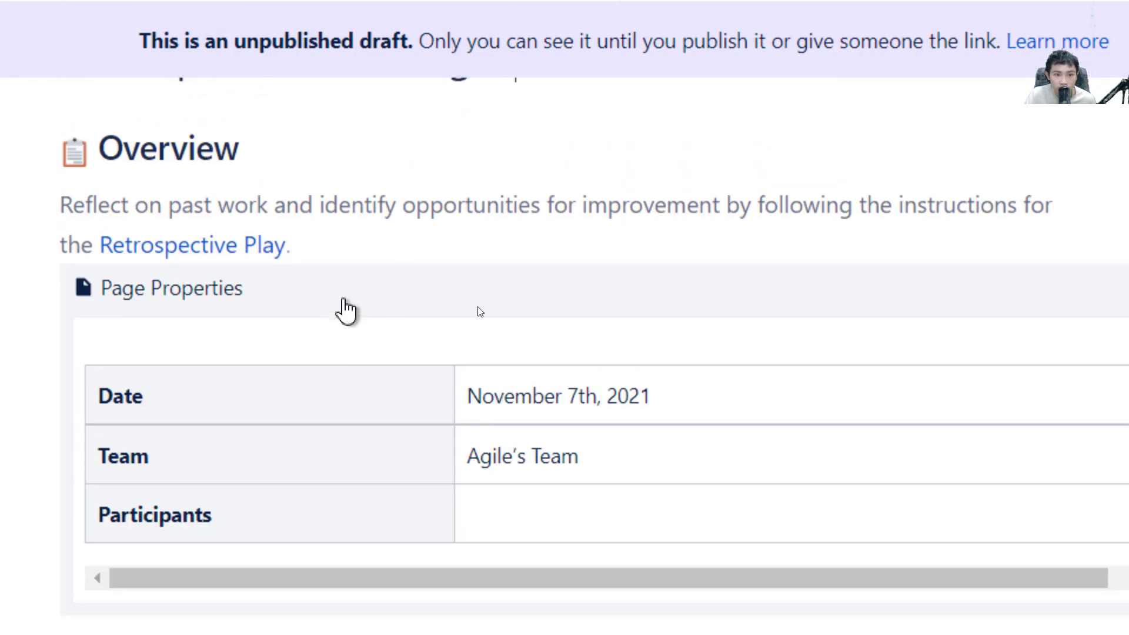
pyautogui.scroll(-3)
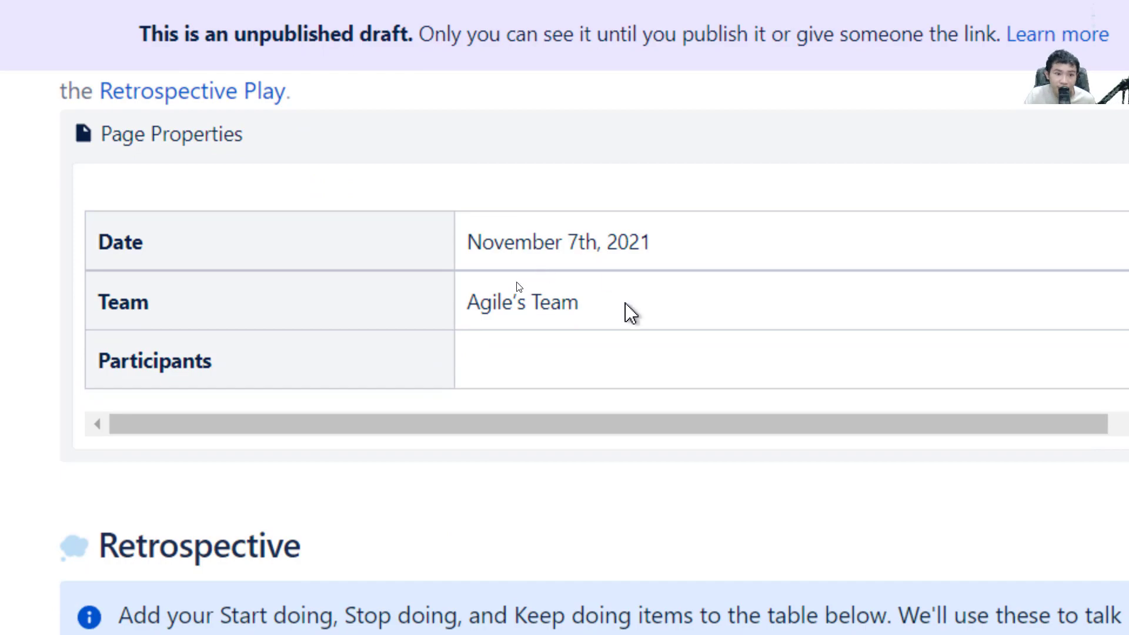
pyautogui.click(539, 360)
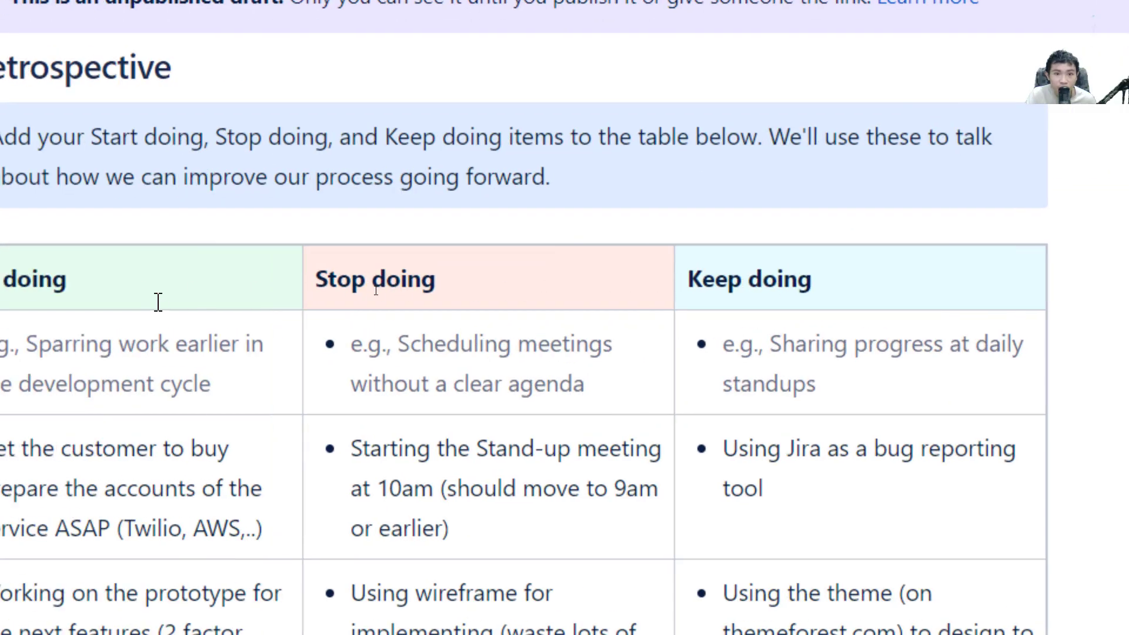
# - Scroll through the filled Start/Stop/Keep doing table down to the Action items
pyautogui.hscroll(3)
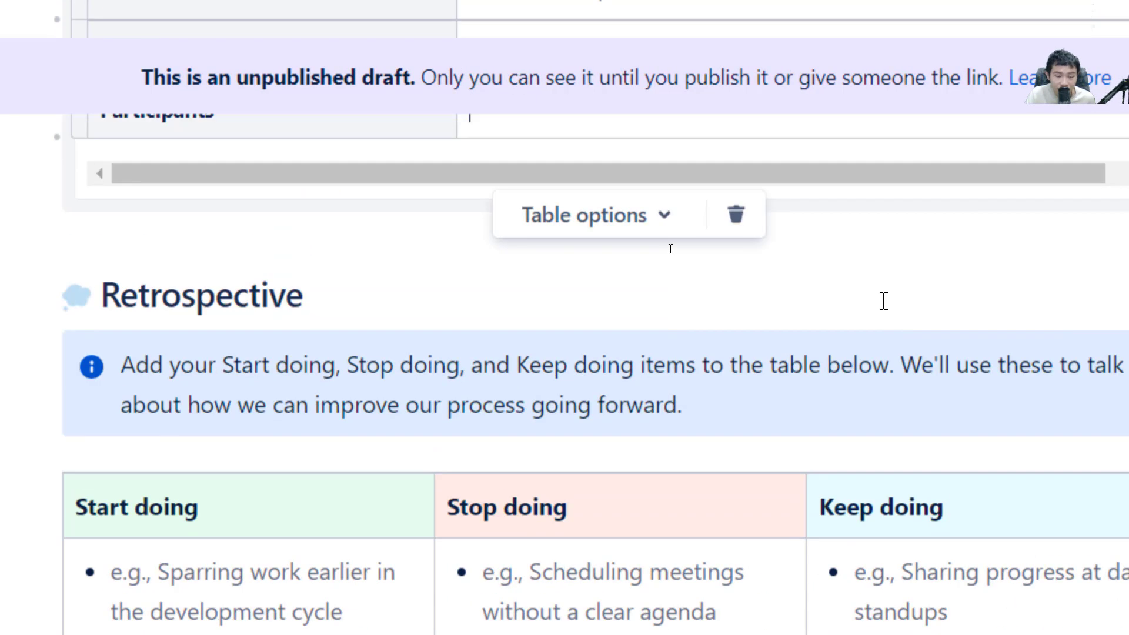
pyautogui.scroll(-3)
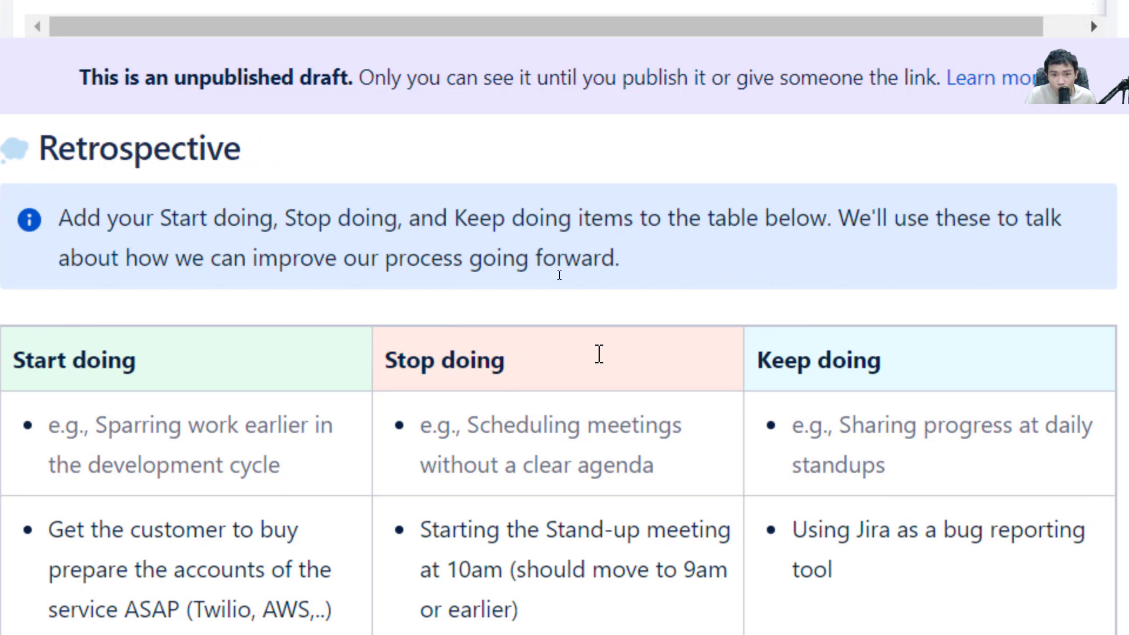
pyautogui.moveTo(562, 363)
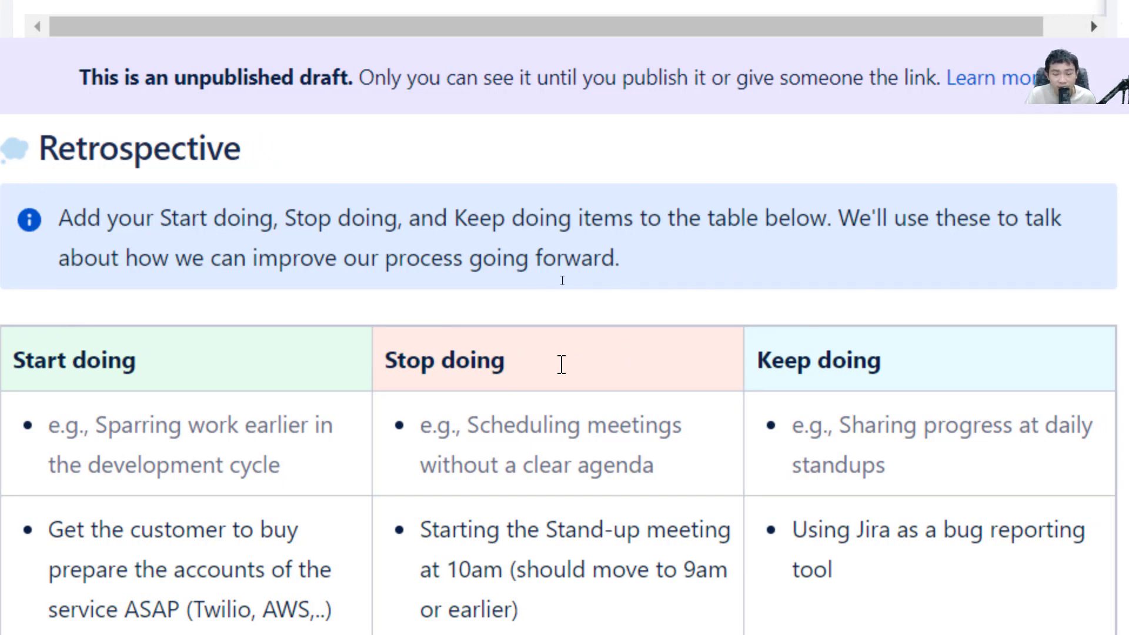
pyautogui.moveTo(966, 373)
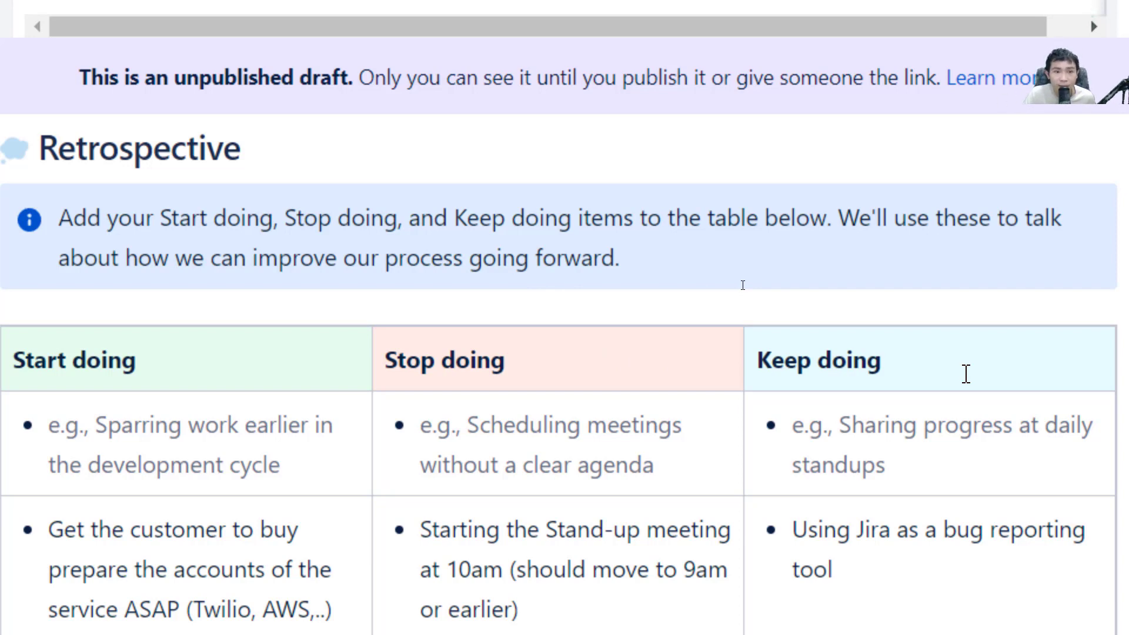
pyautogui.hscroll(3)
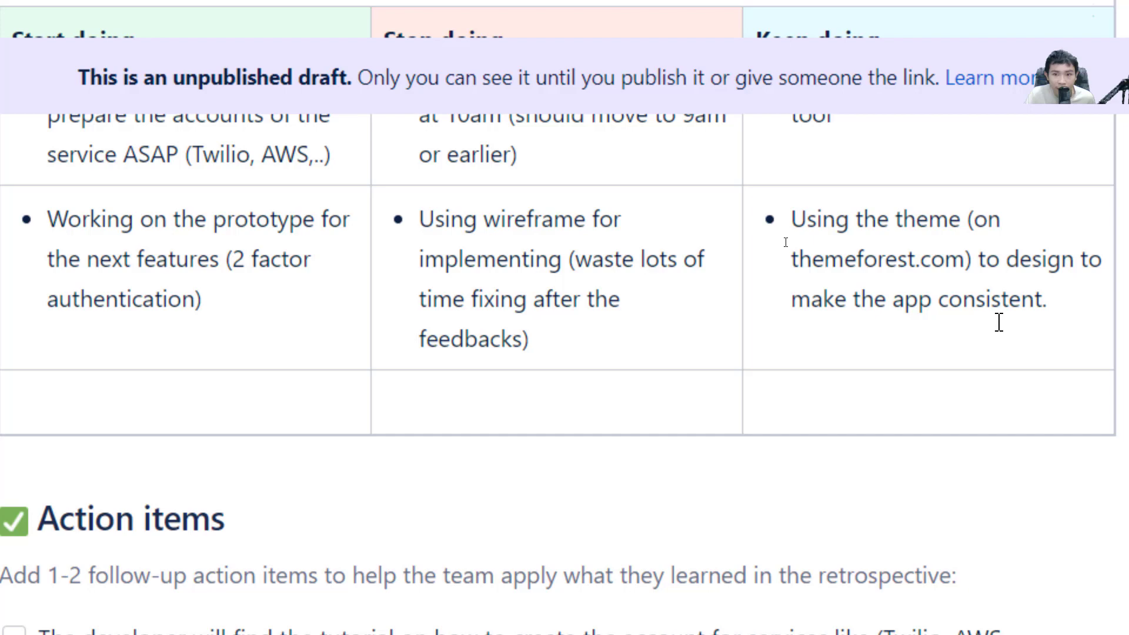
pyautogui.scroll(-3)
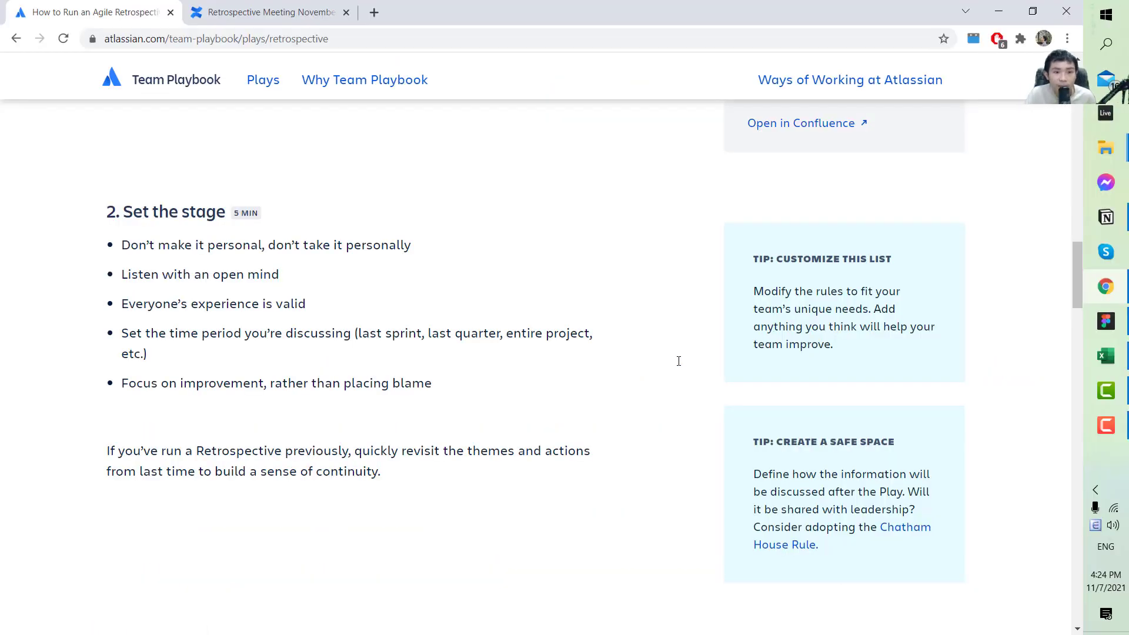
pyautogui.click(271, 12)
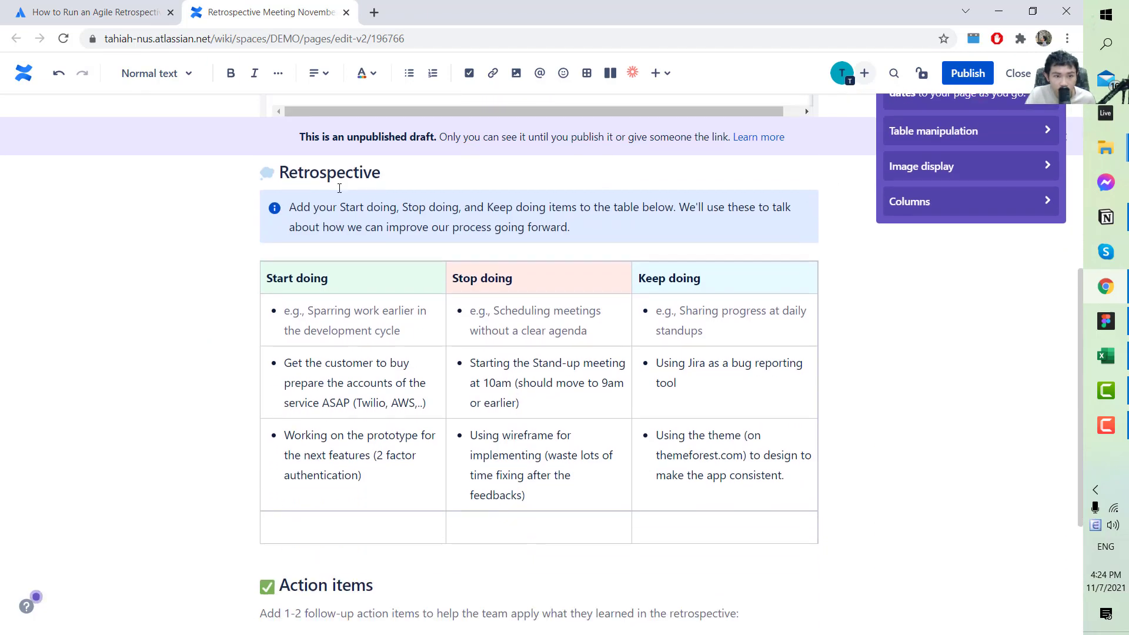
pyautogui.click(85, 12)
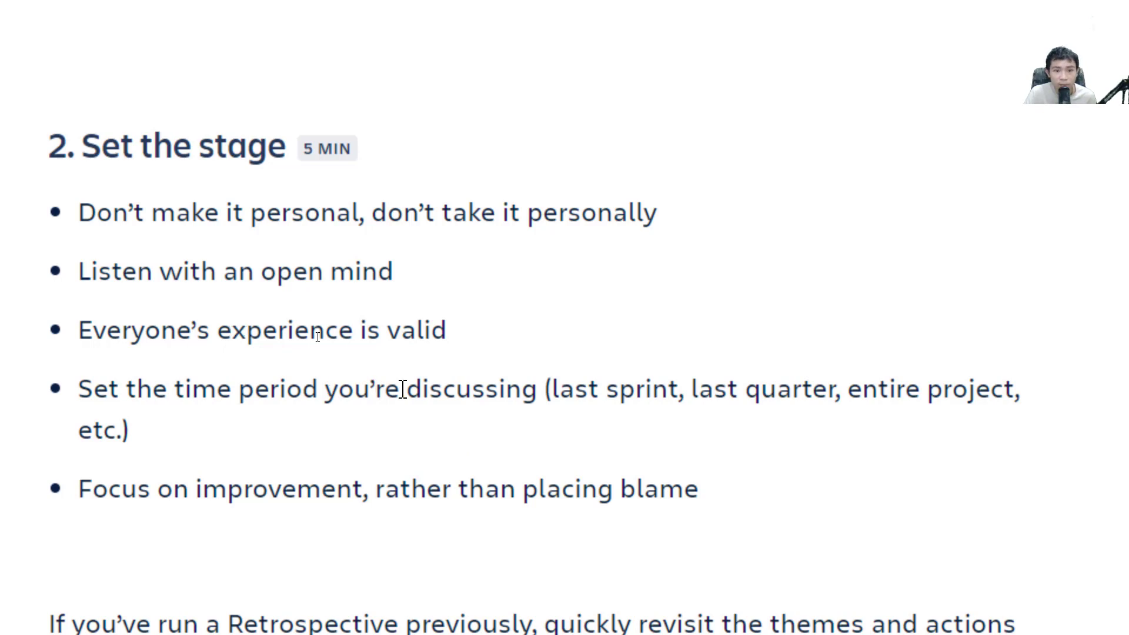
pyautogui.moveTo(470, 397)
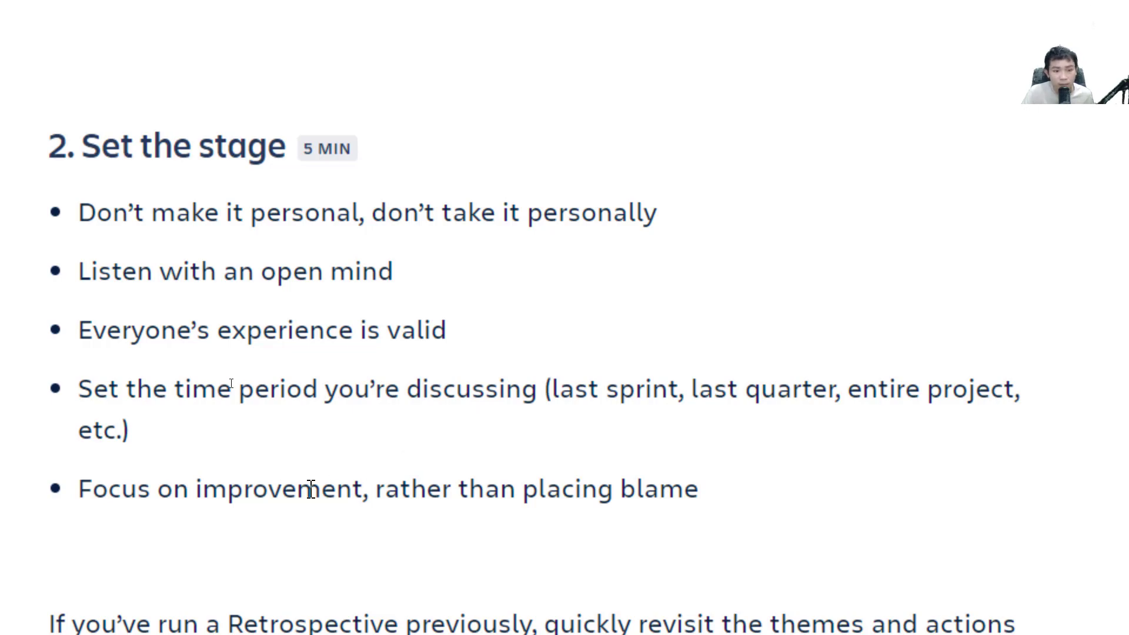
pyautogui.moveTo(453, 489)
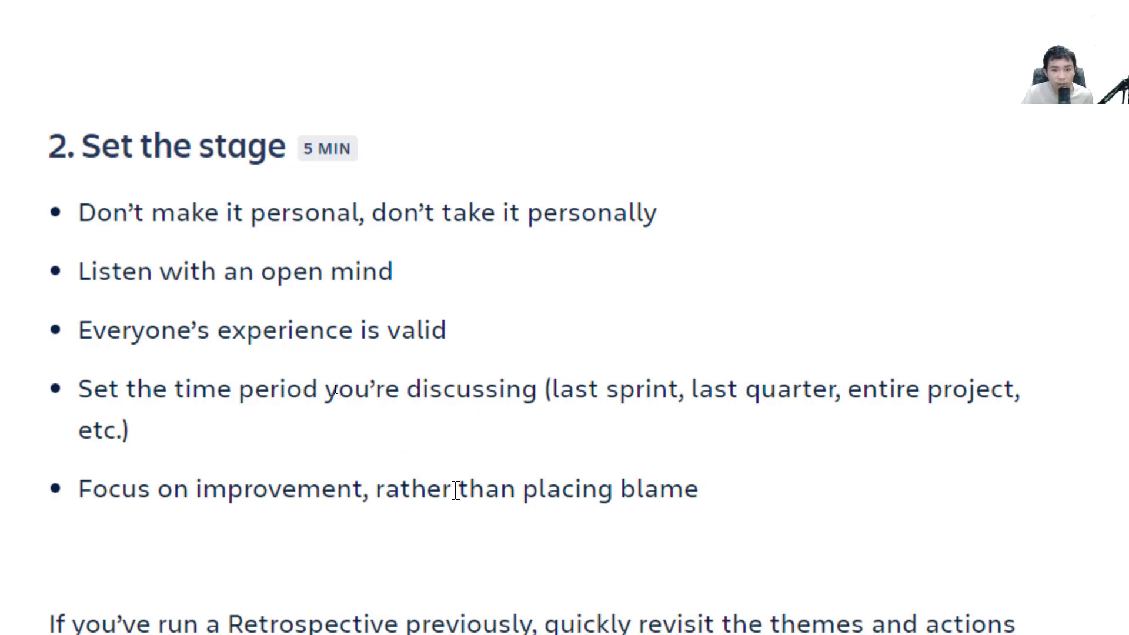
pyautogui.scroll(-3)
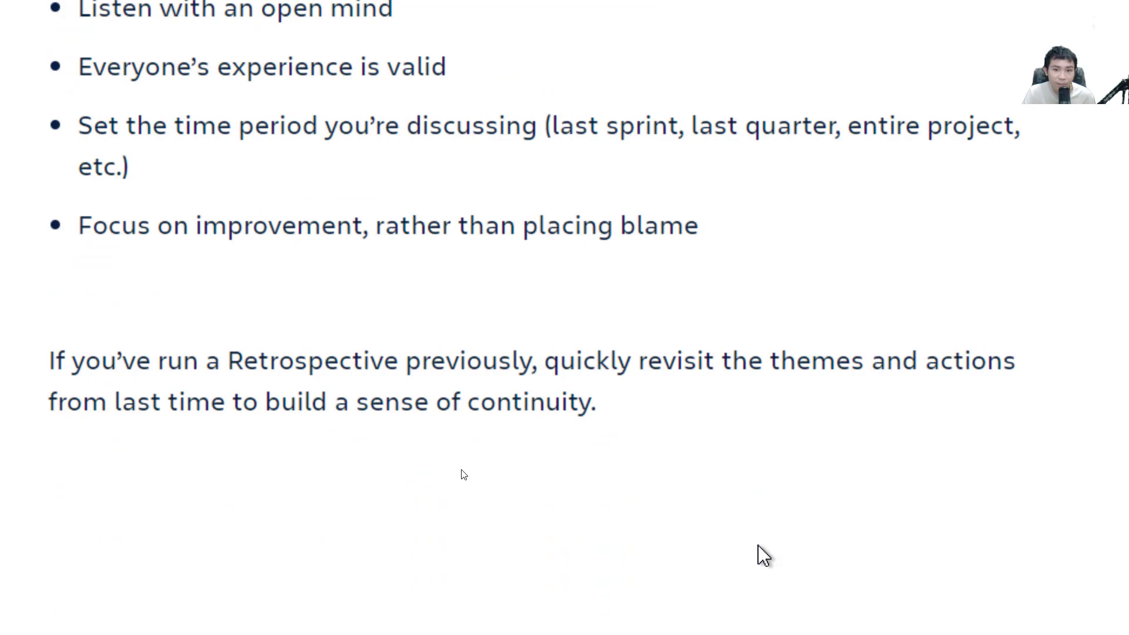
pyautogui.scroll(-3)
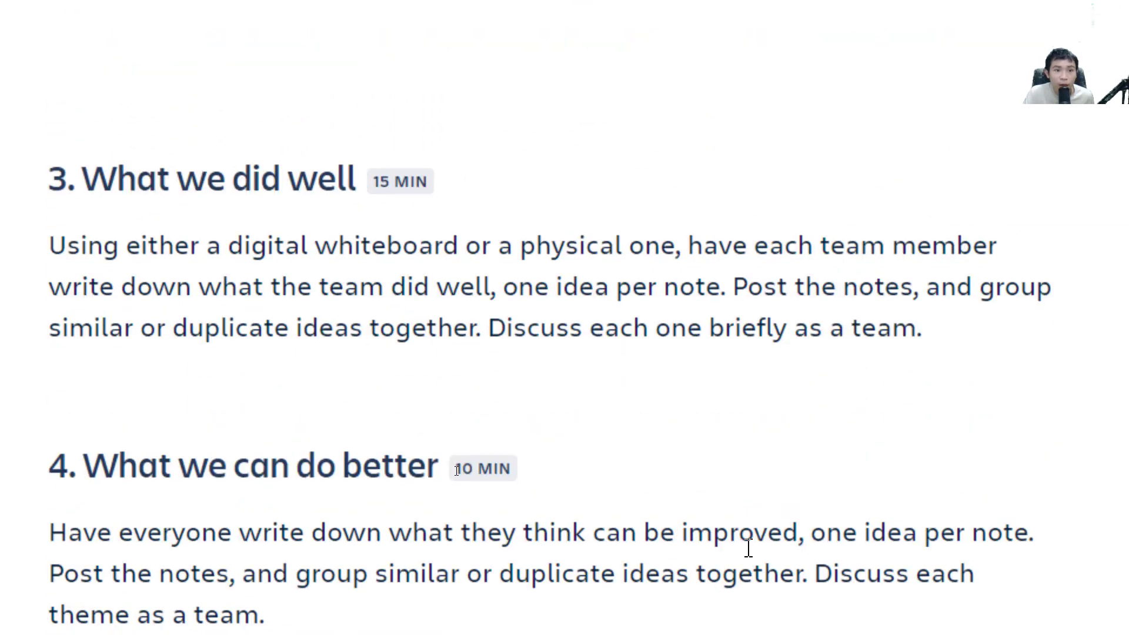
pyautogui.scroll(-3)
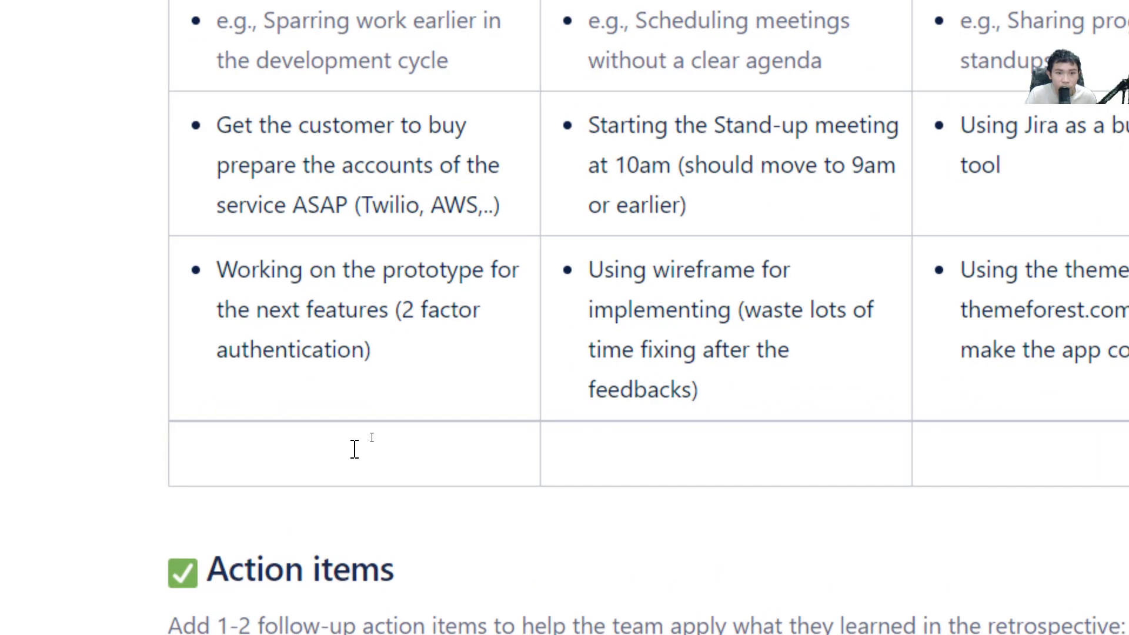
# - Add a Start doing bullet 'Conducting a weekly' in the empty bottom row
pyautogui.scroll(3)
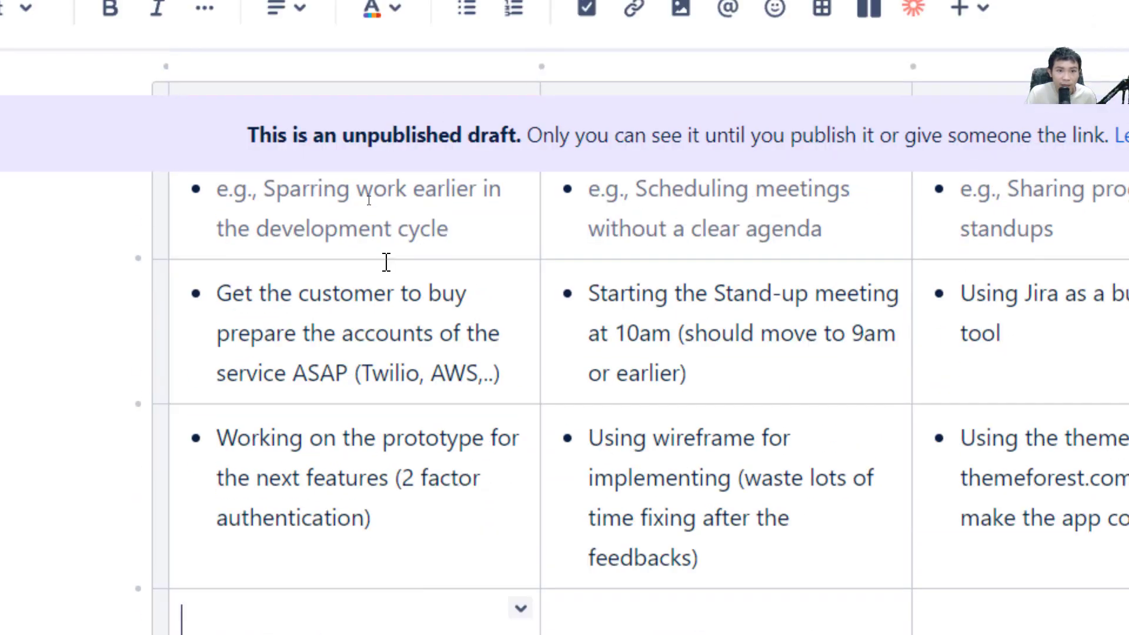
pyautogui.scroll(-3)
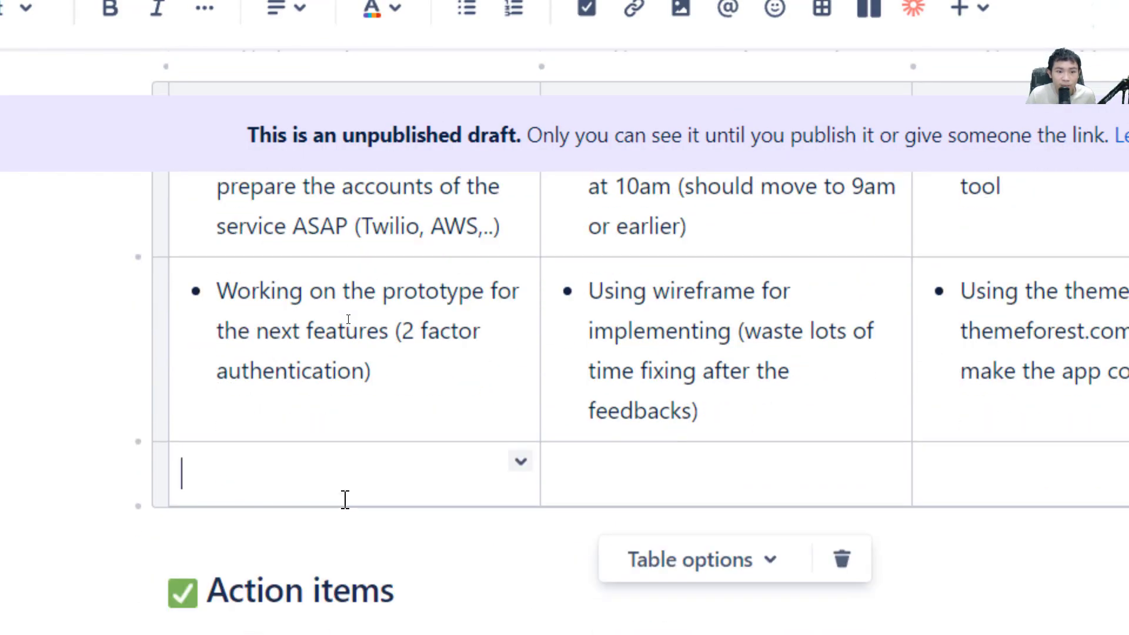
pyautogui.click(466, 9)
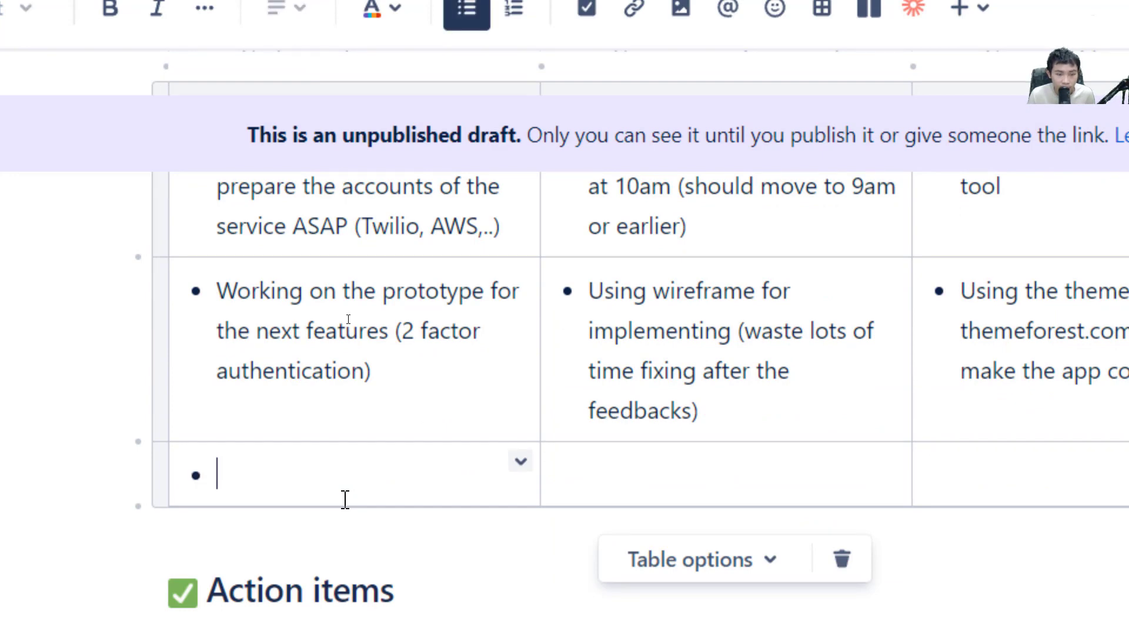
pyautogui.write('Conducting')
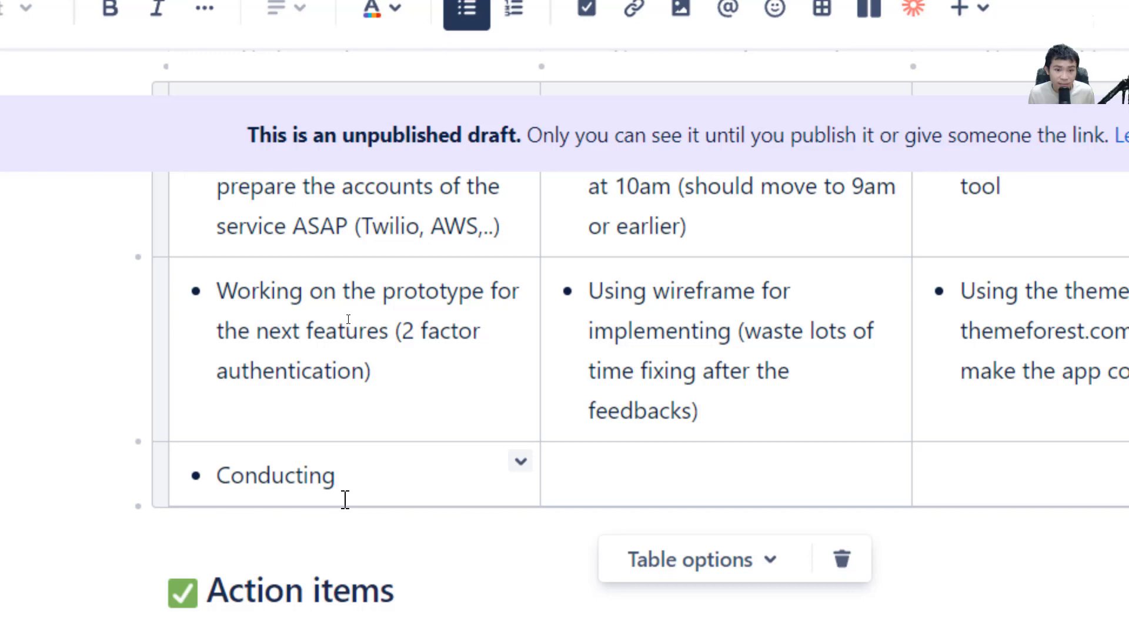
pyautogui.write('a weekly')
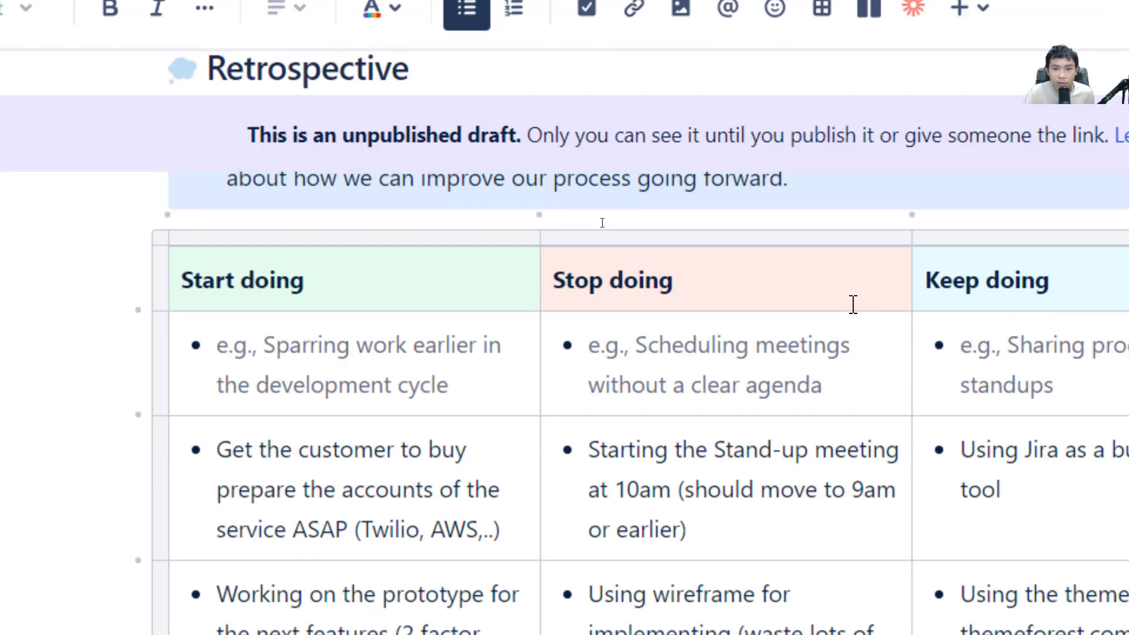
pyautogui.scroll(-3)
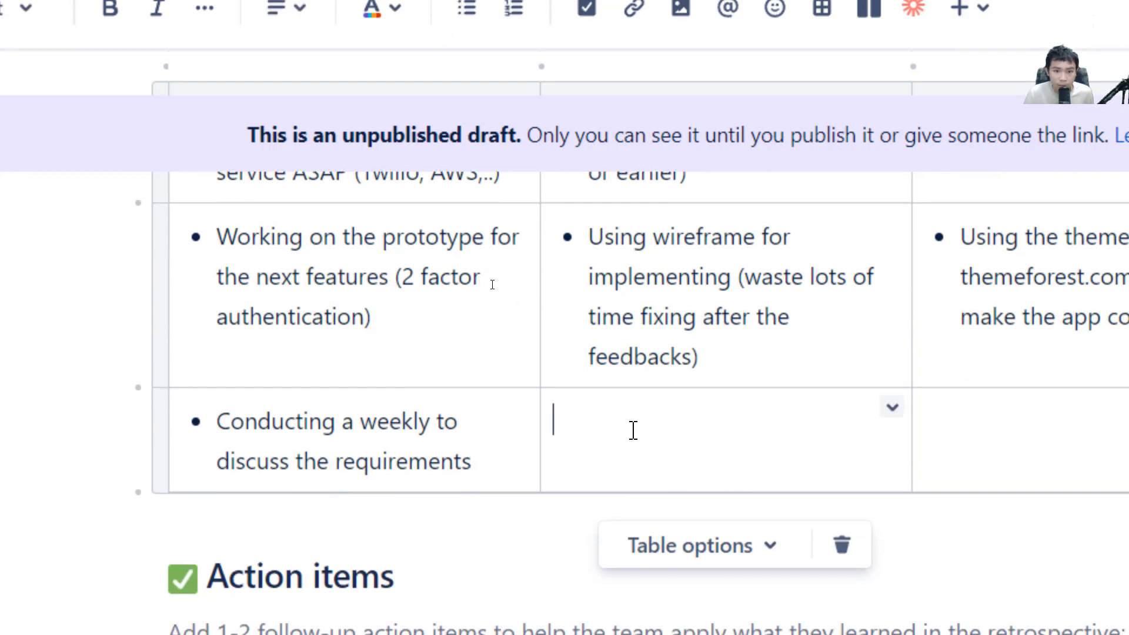
# - Add Stop doing 'Reduce the communication through emails…' and Keep doing 'Create appropriate Slack channels…' bullets
pyautogui.click(466, 9)
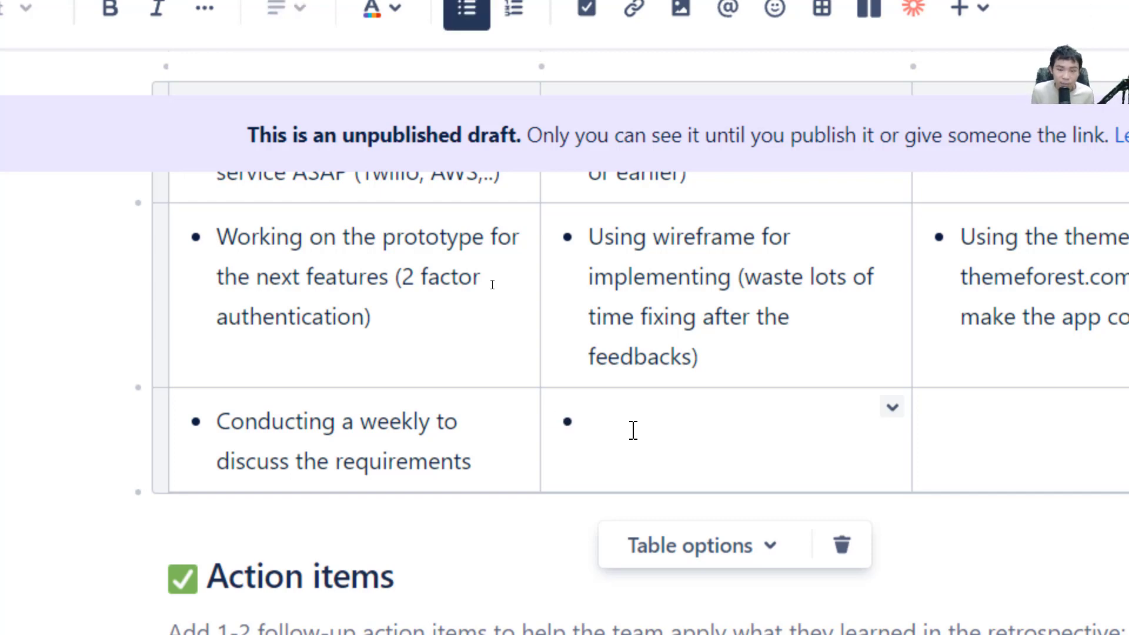
pyautogui.click(611, 421)
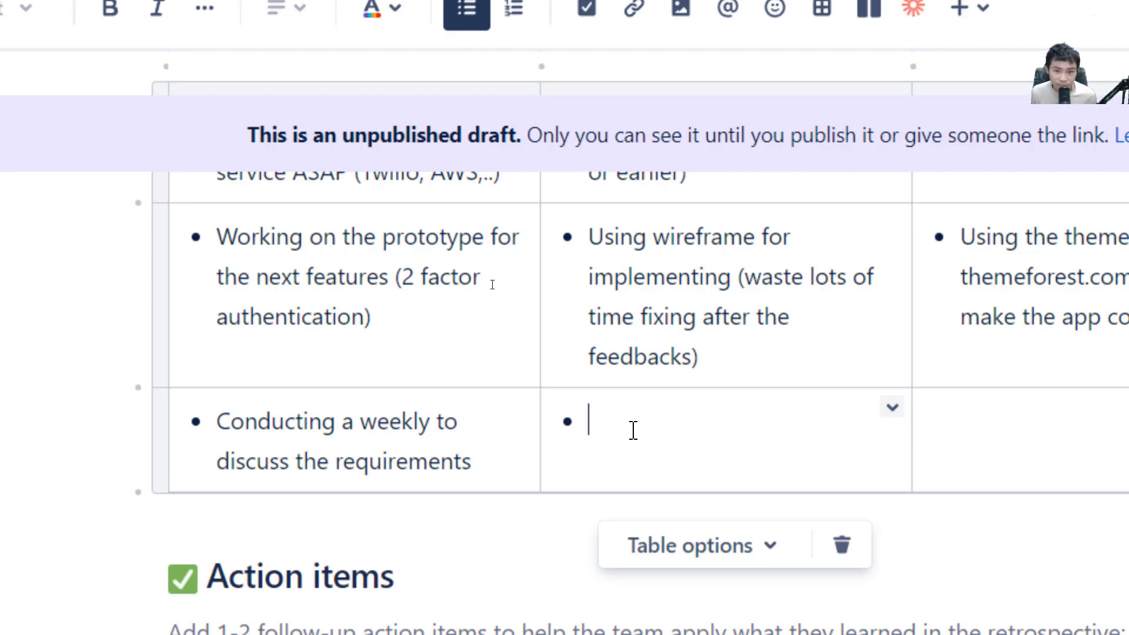
pyautogui.write('Reduce the communication through emails as it is distracting')
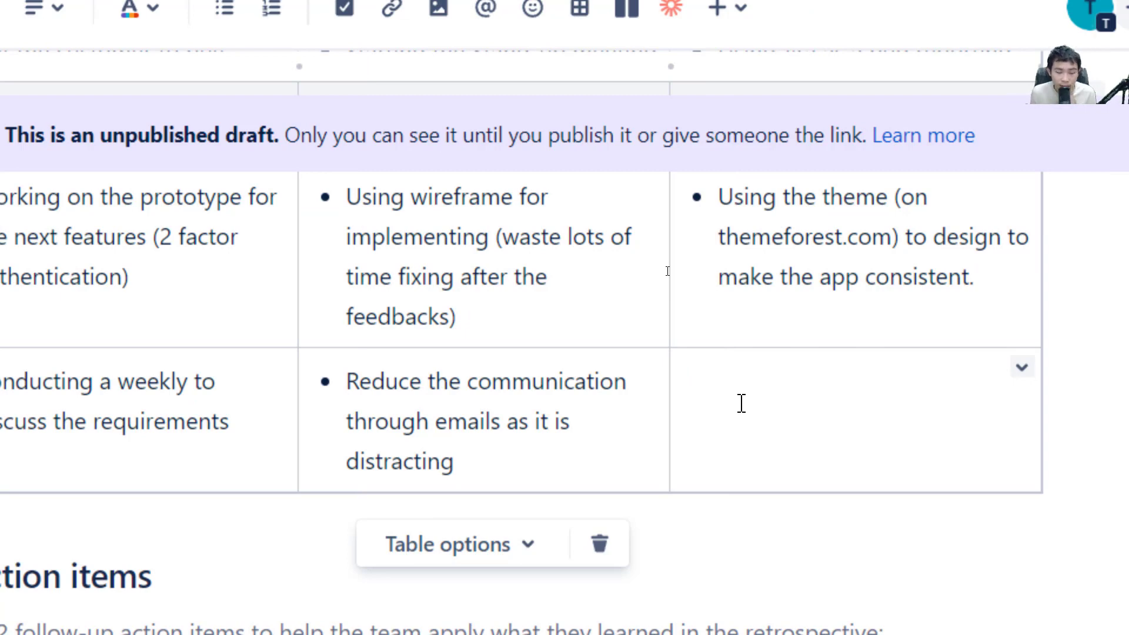
pyautogui.write('Create appropriate Slack channels to classify the message efficiently')
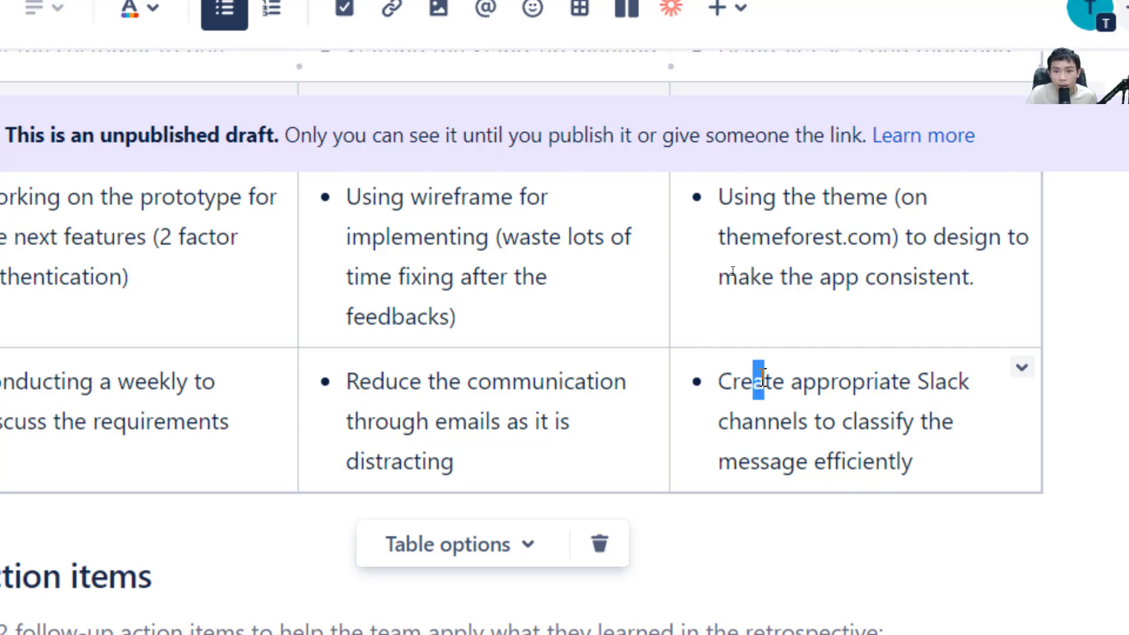
pyautogui.moveTo(760, 381); pyautogui.dragTo(912, 437)
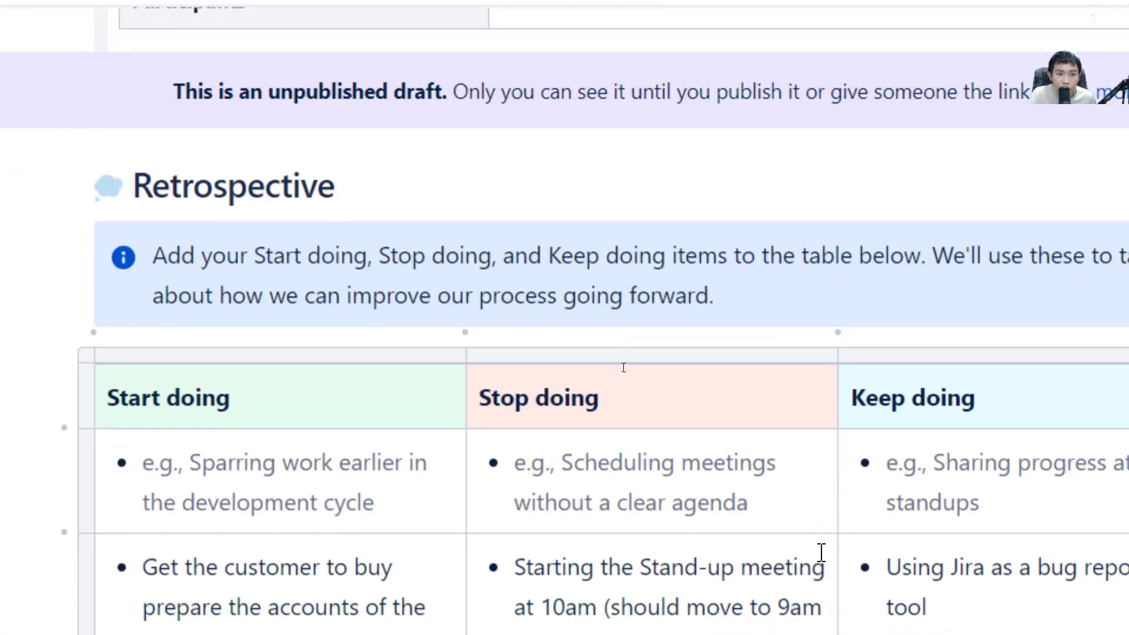
pyautogui.scroll(-3)
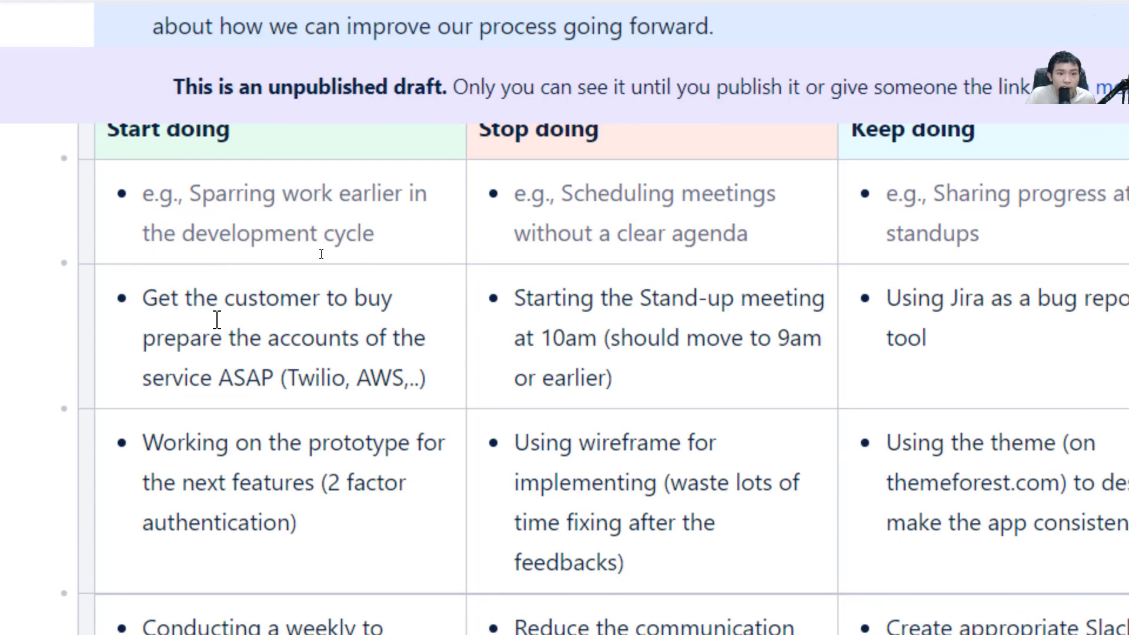
pyautogui.scroll(-3)
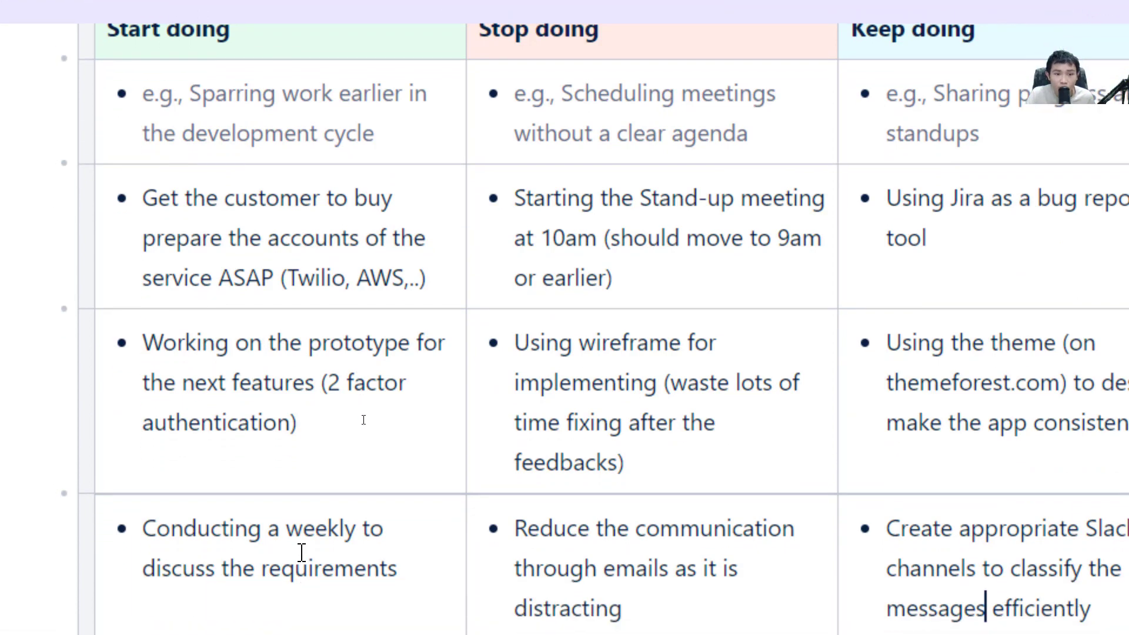
pyautogui.scroll(-3)
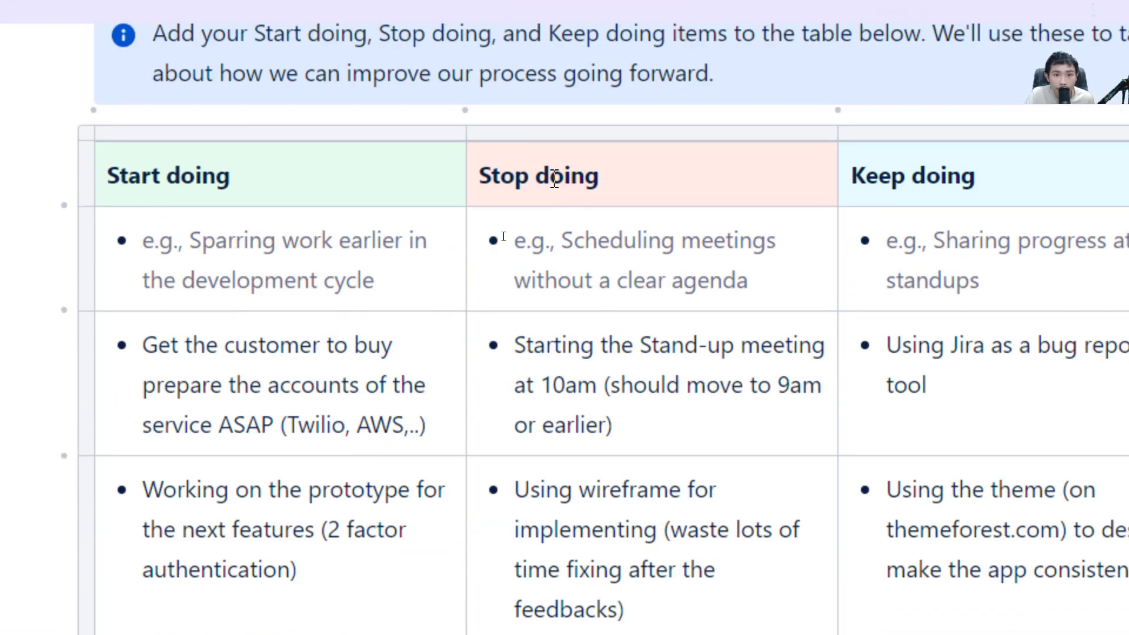
pyautogui.scroll(-3)
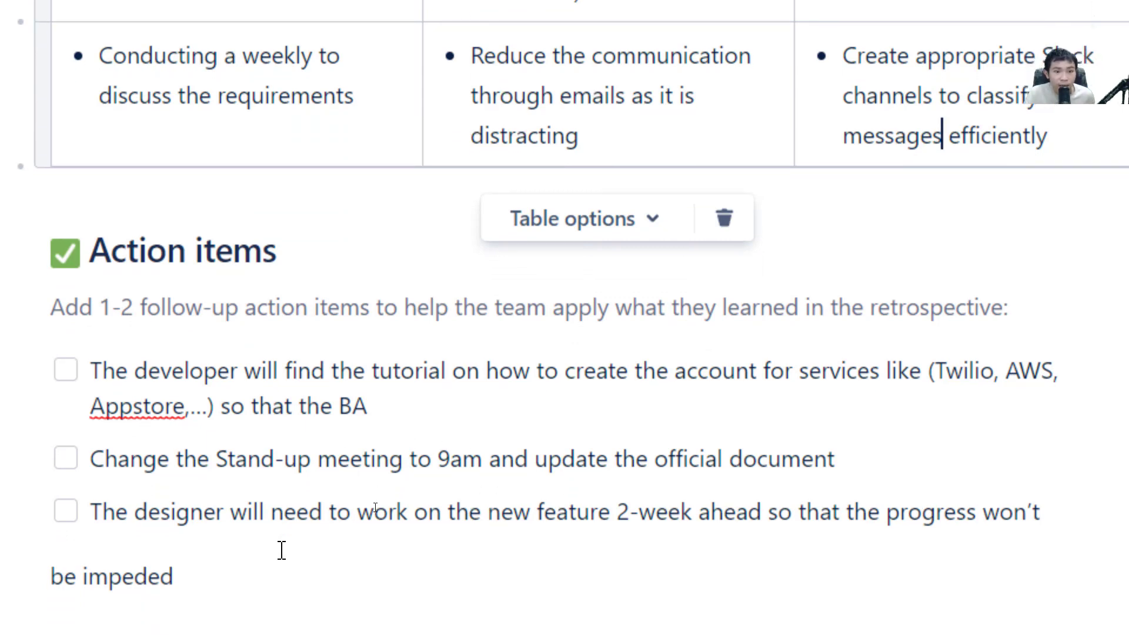
pyautogui.scroll(-3)
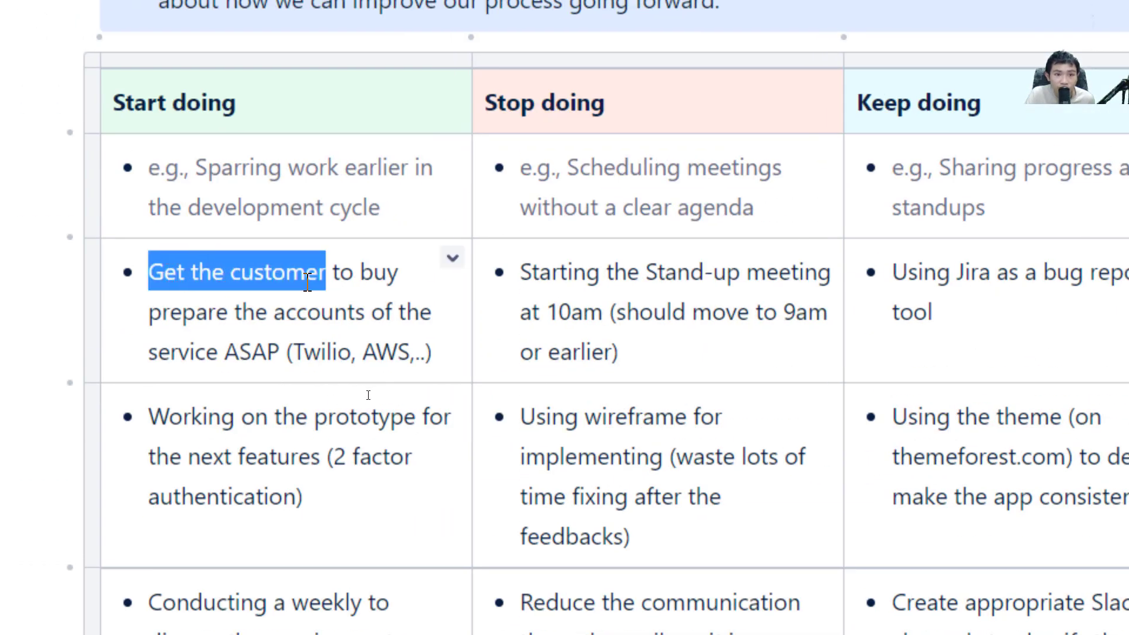
# - Delete the stray 'buy' so the item reads 'Get the customer to prepare the accounts', then check 'AWS'
pyautogui.moveTo(302, 272); pyautogui.dragTo(432, 353)
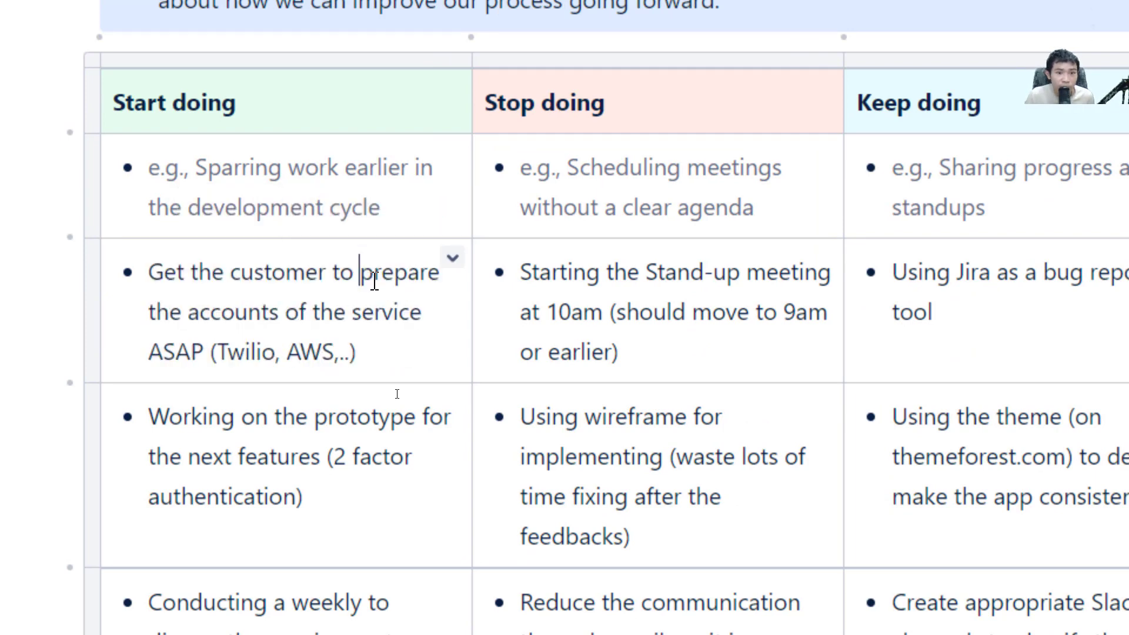
pyautogui.moveTo(318, 358)
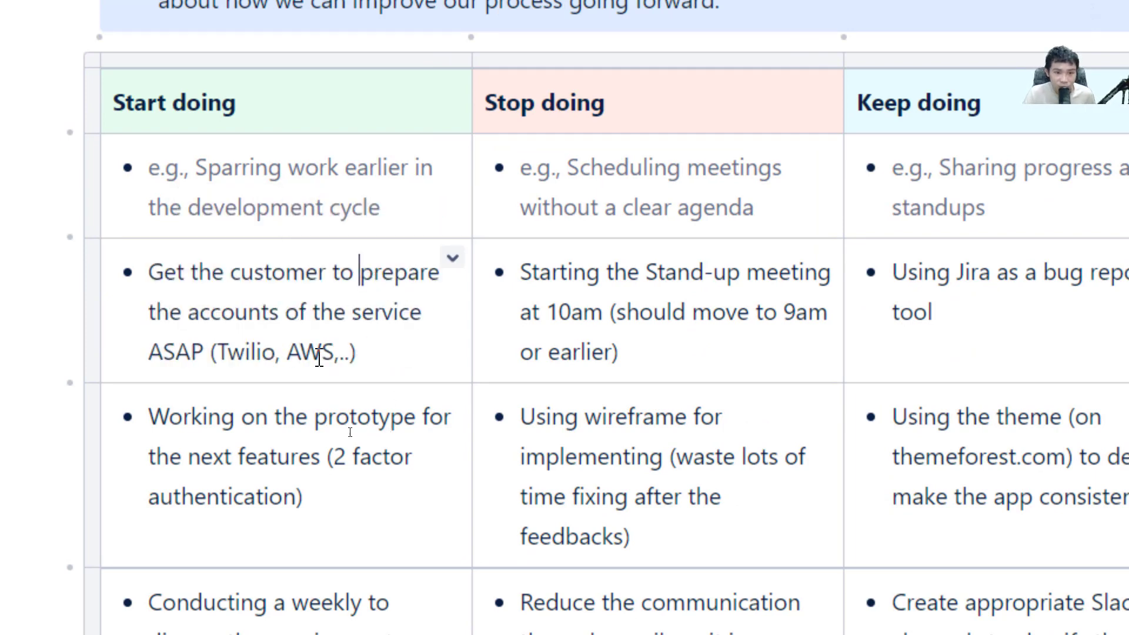
pyautogui.doubleClick(310, 351)
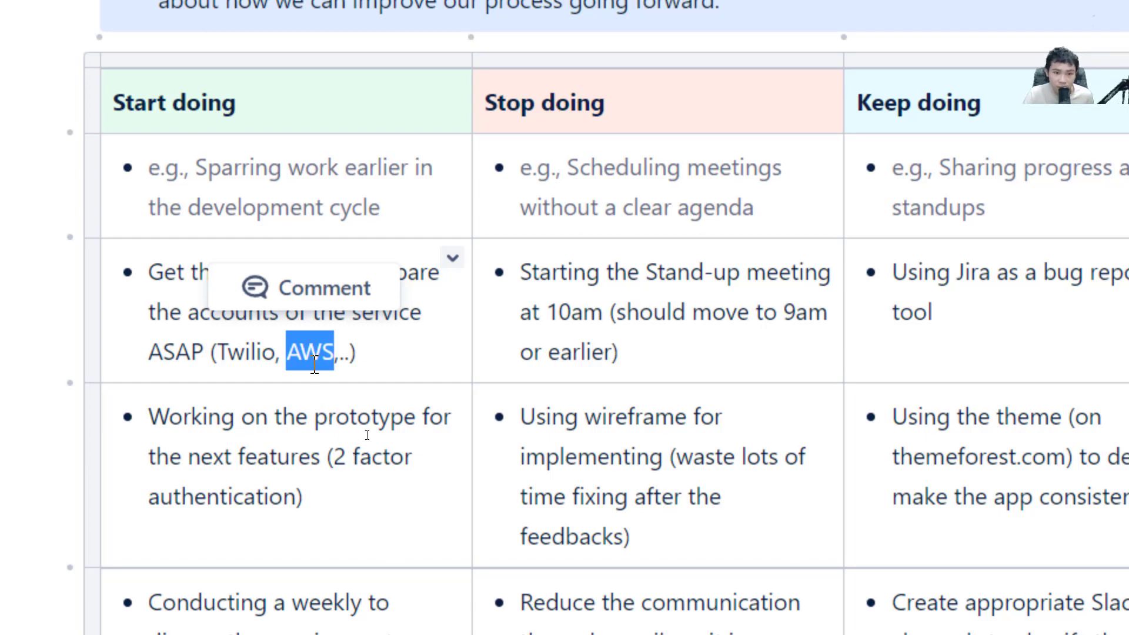
pyautogui.scroll(-3)
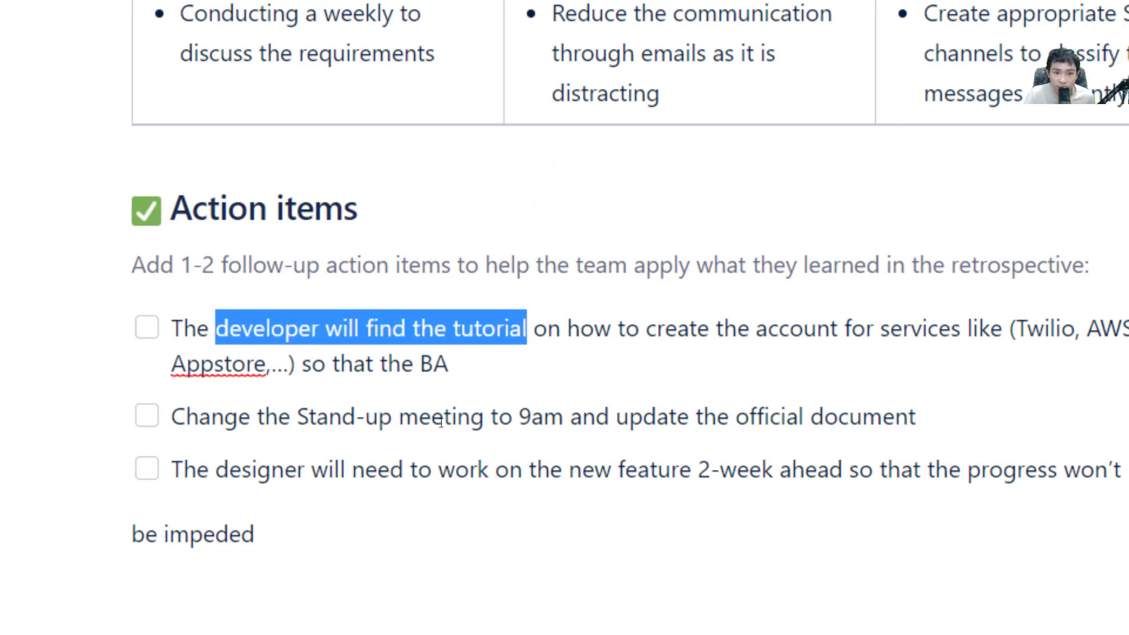
# - Extend the first action item with 'can work with the customers to create the account'
pyautogui.moveTo(567, 328); pyautogui.dragTo(870, 328)
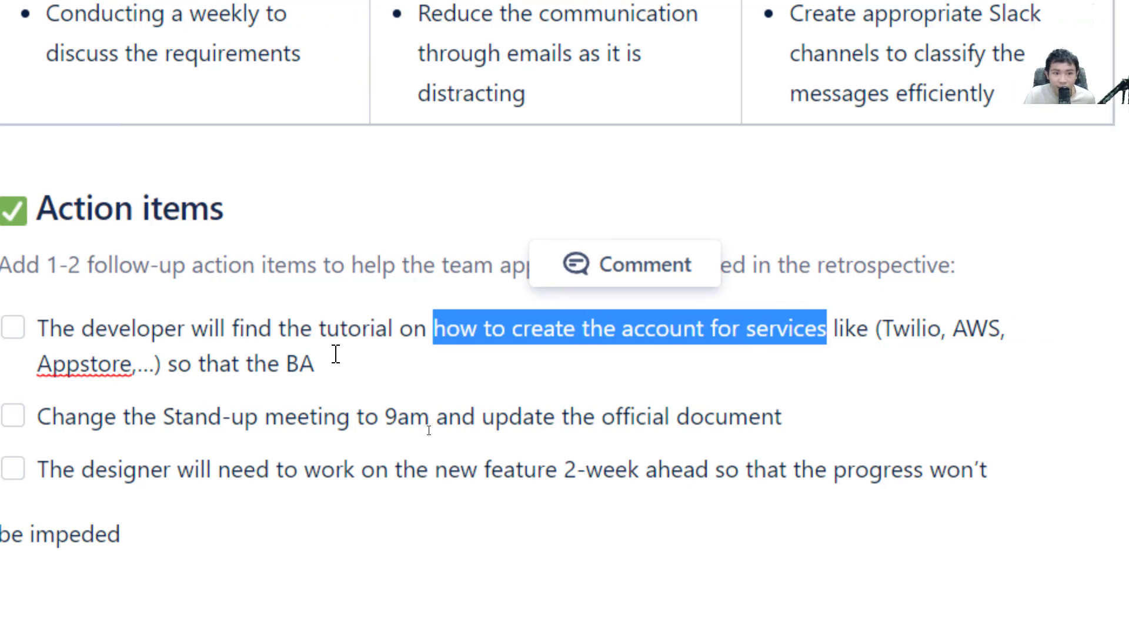
pyautogui.write('can wo')
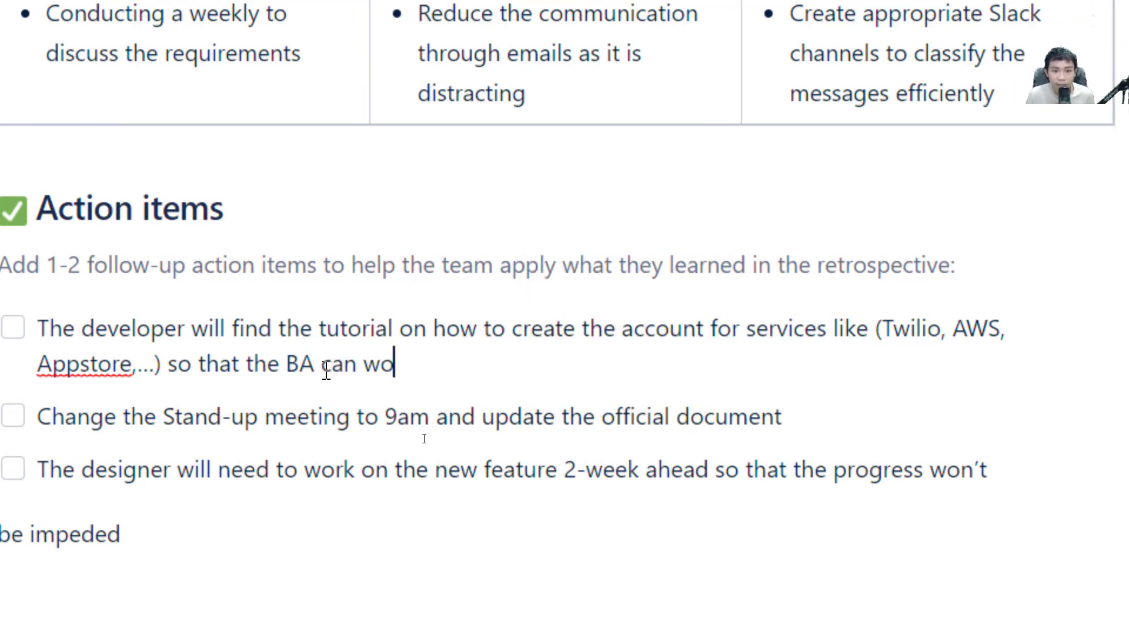
pyautogui.write('rk with the d')
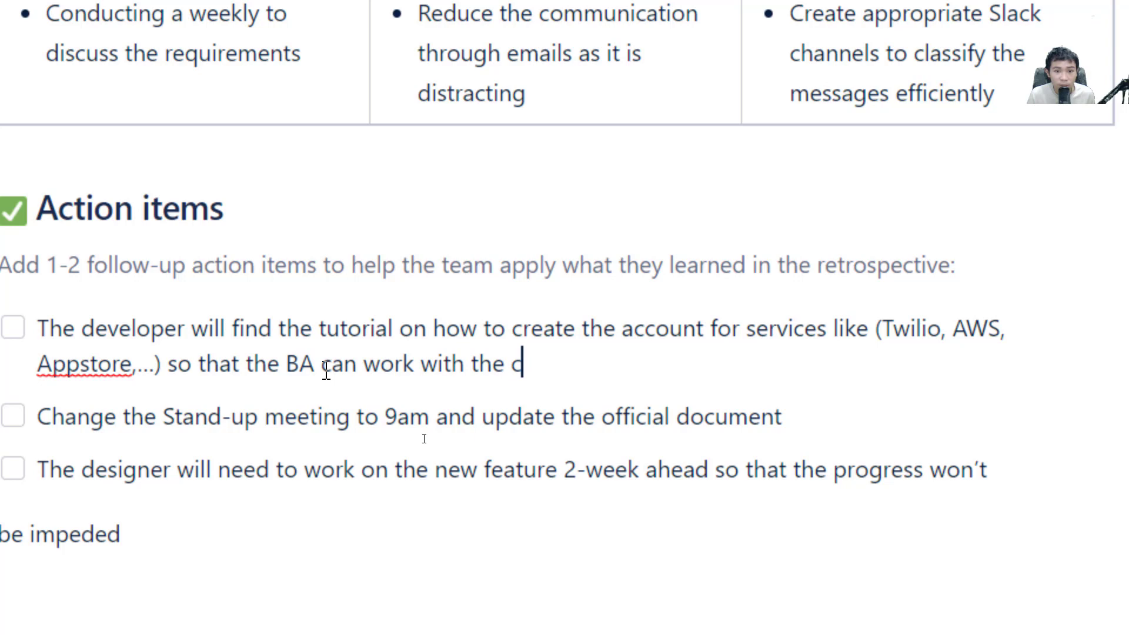
pyautogui.write('ustomer')
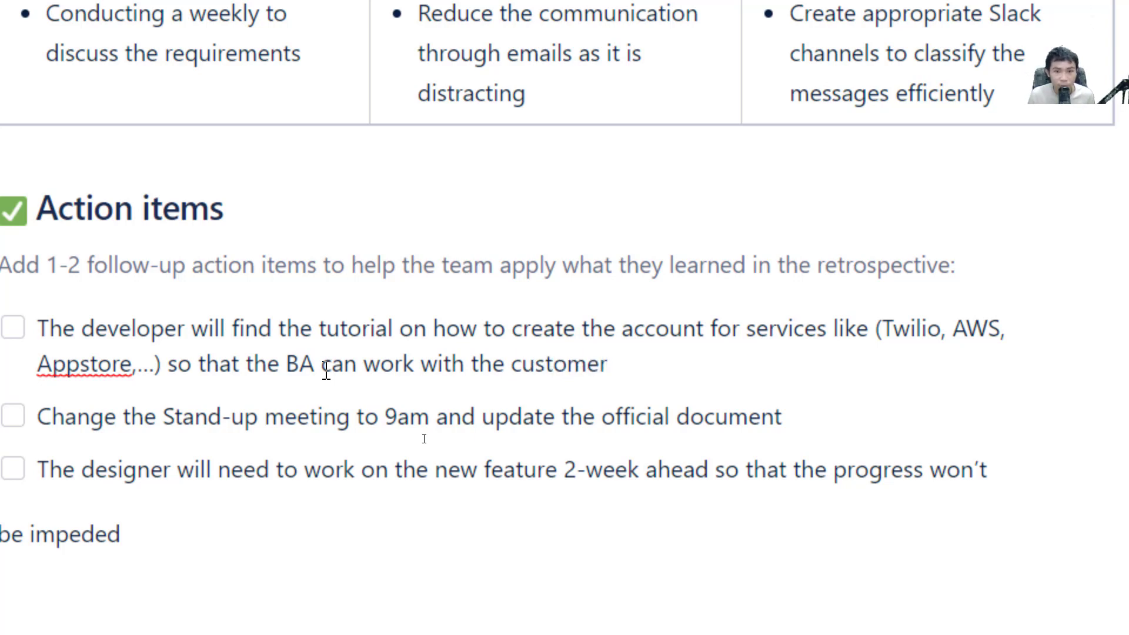
pyautogui.write('s to create th')
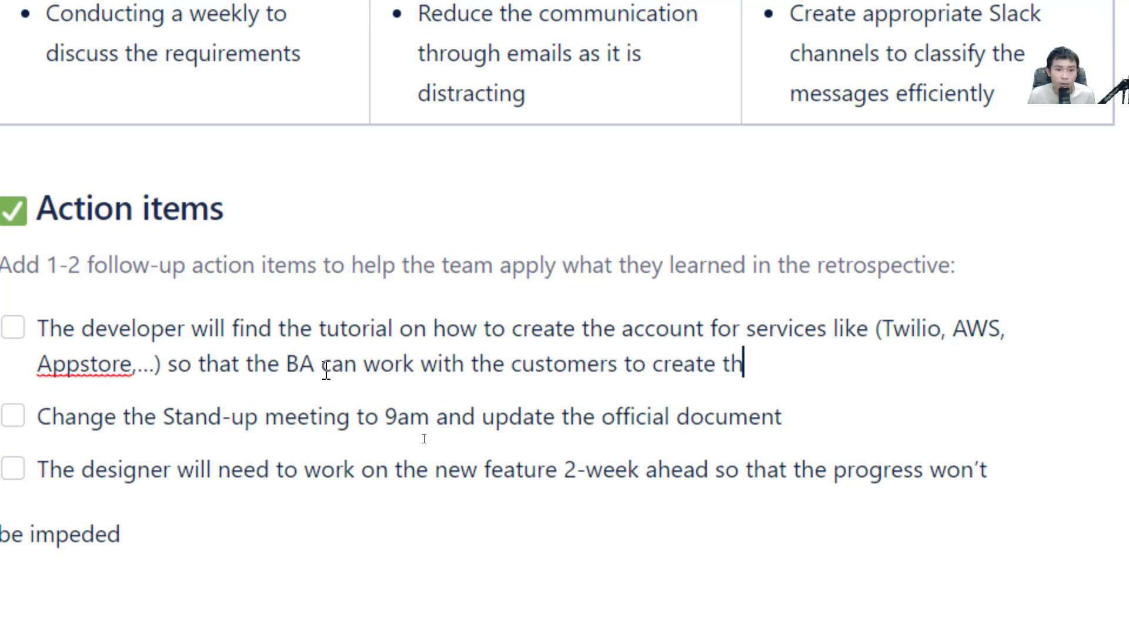
pyautogui.scroll(3)
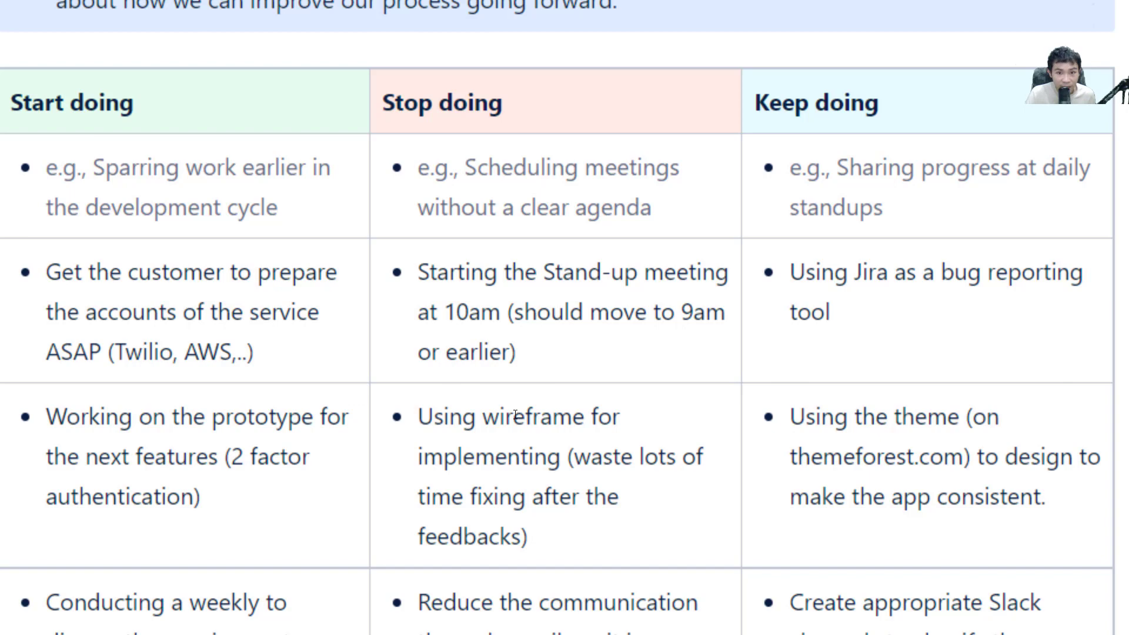
# - Reword the weekly Start doing item to 'Conducting a weekly meeting with the customer'
pyautogui.scroll(-3)
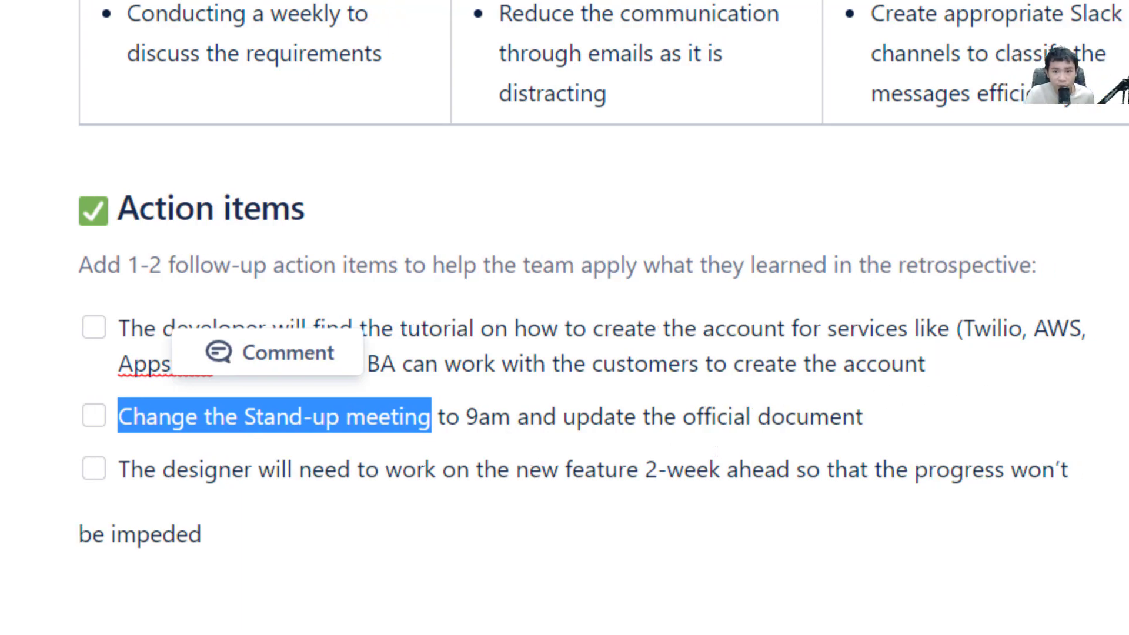
pyautogui.scroll(-3)
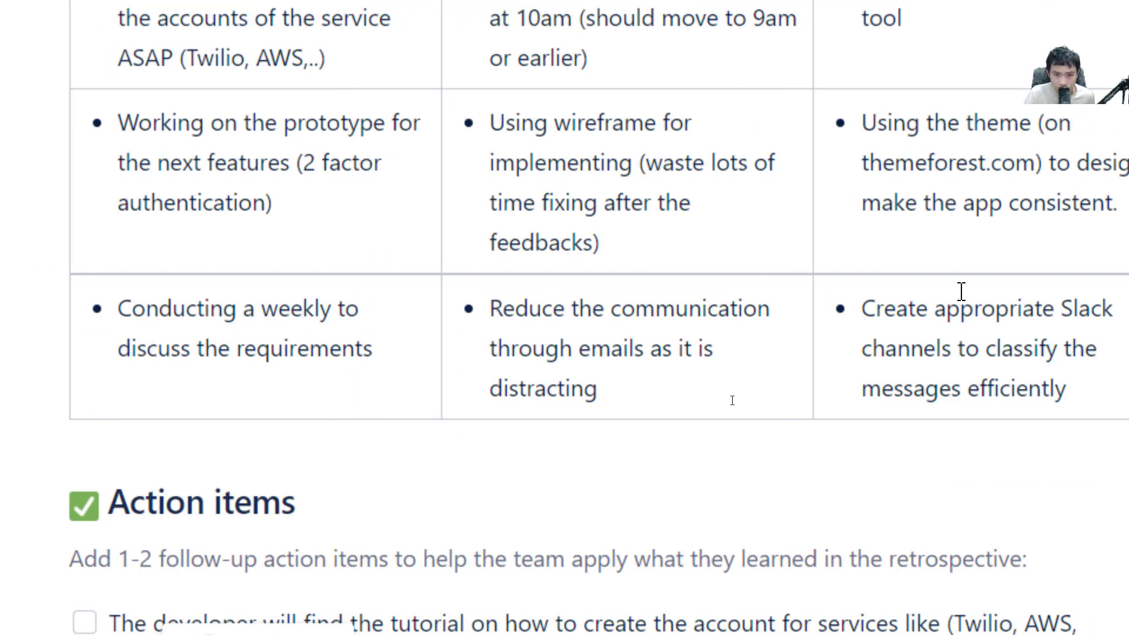
pyautogui.doubleClick(173, 308)
pyautogui.write('mee')
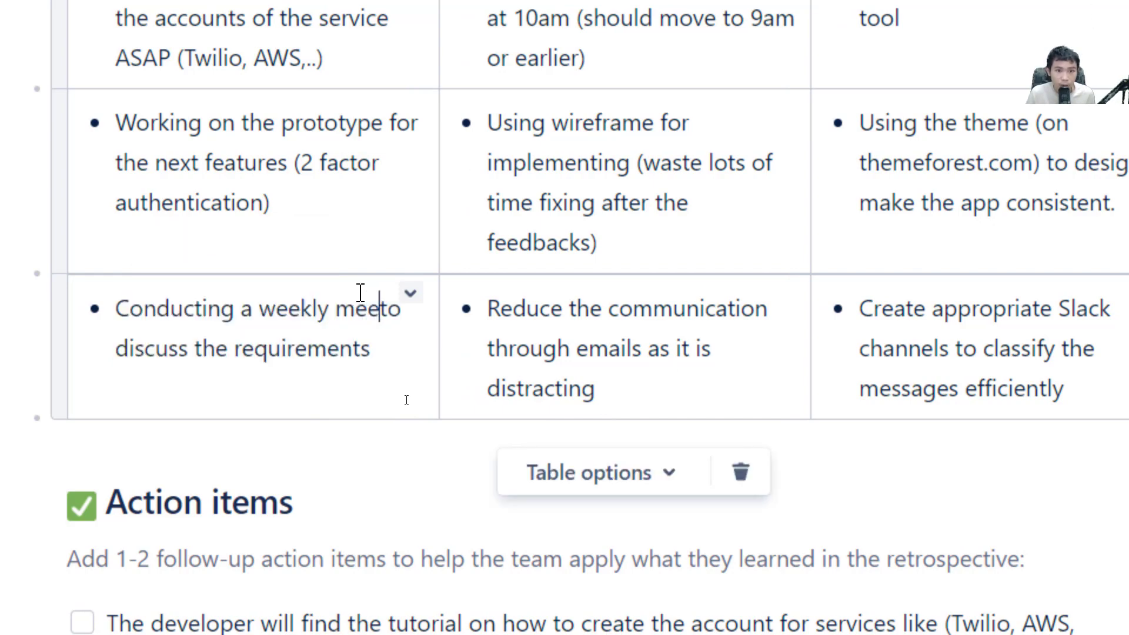
pyautogui.write('ing with the custo')
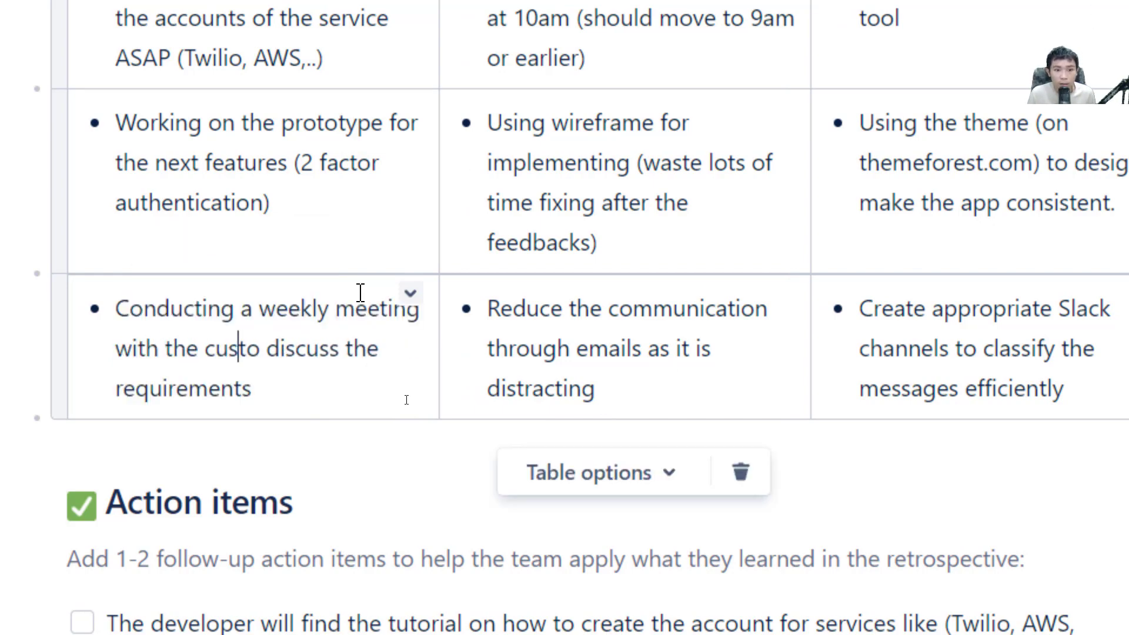
pyautogui.scroll(-3)
pyautogui.write('Give t')
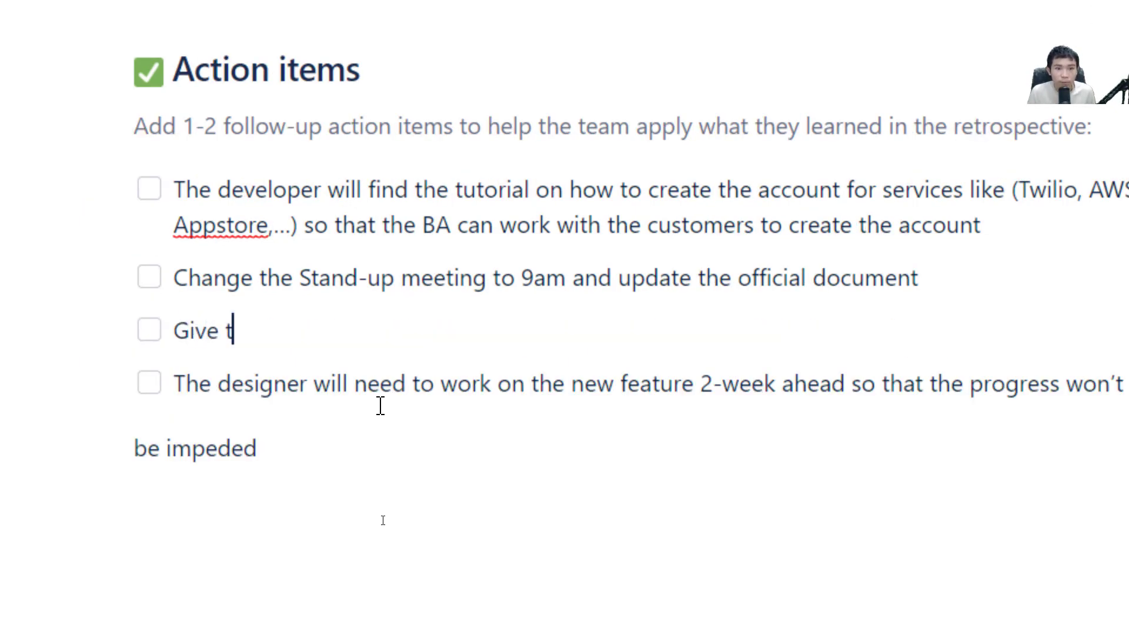
# - Type the action item 'Give the customers some head-ups about the weekly meeting,' and continue it
pyautogui.write('he customers')
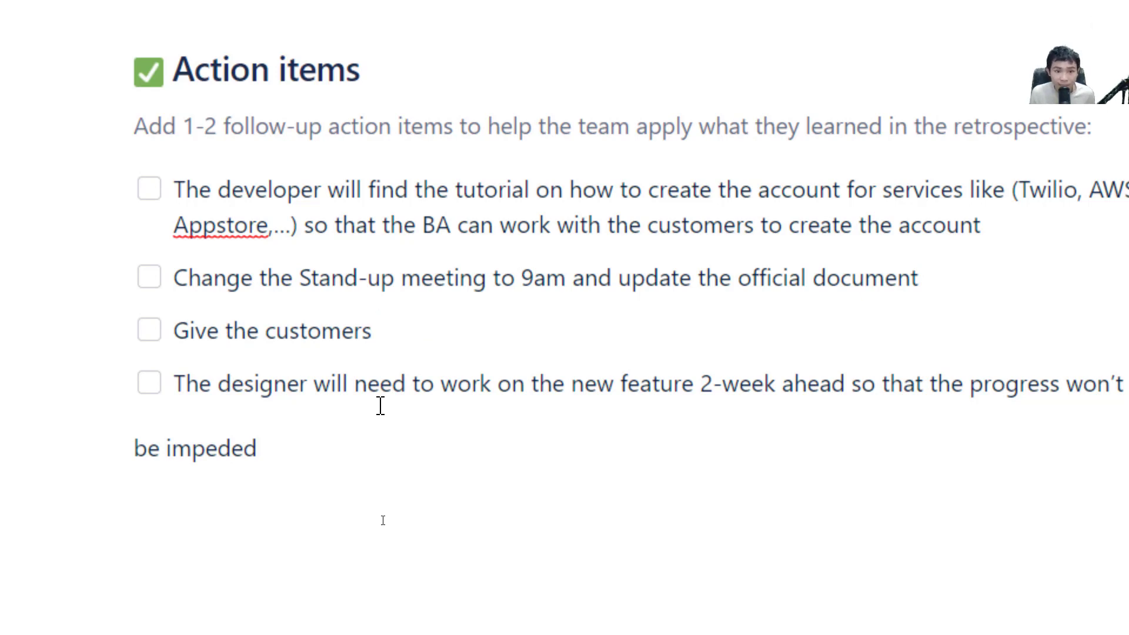
pyautogui.write('some head-ups about the weekly meeting,')
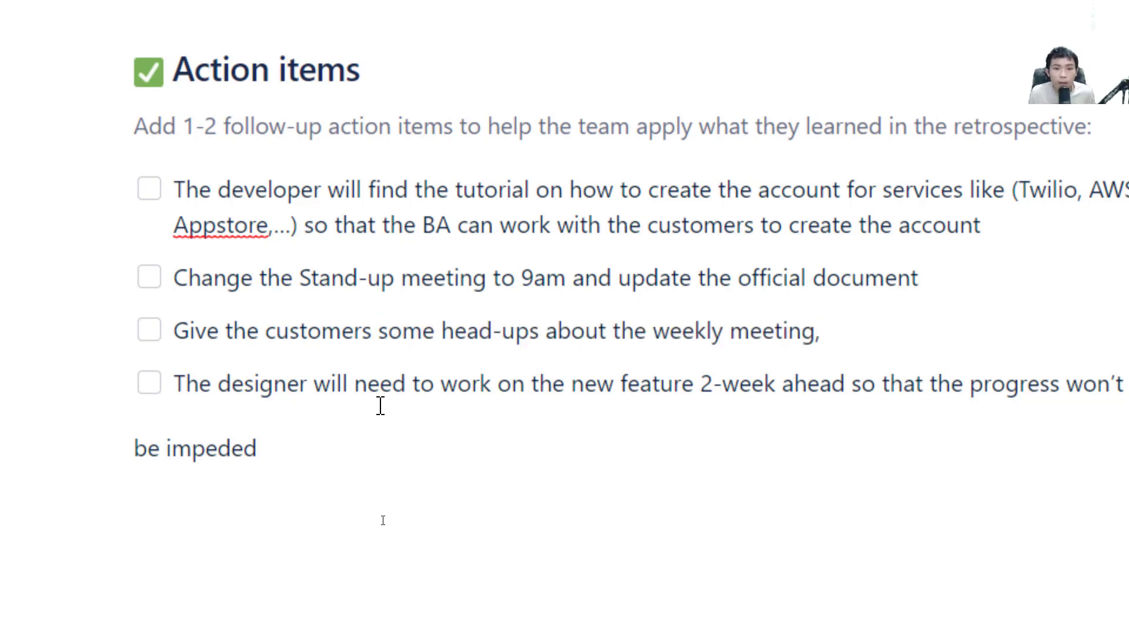
pyautogui.click(826, 332)
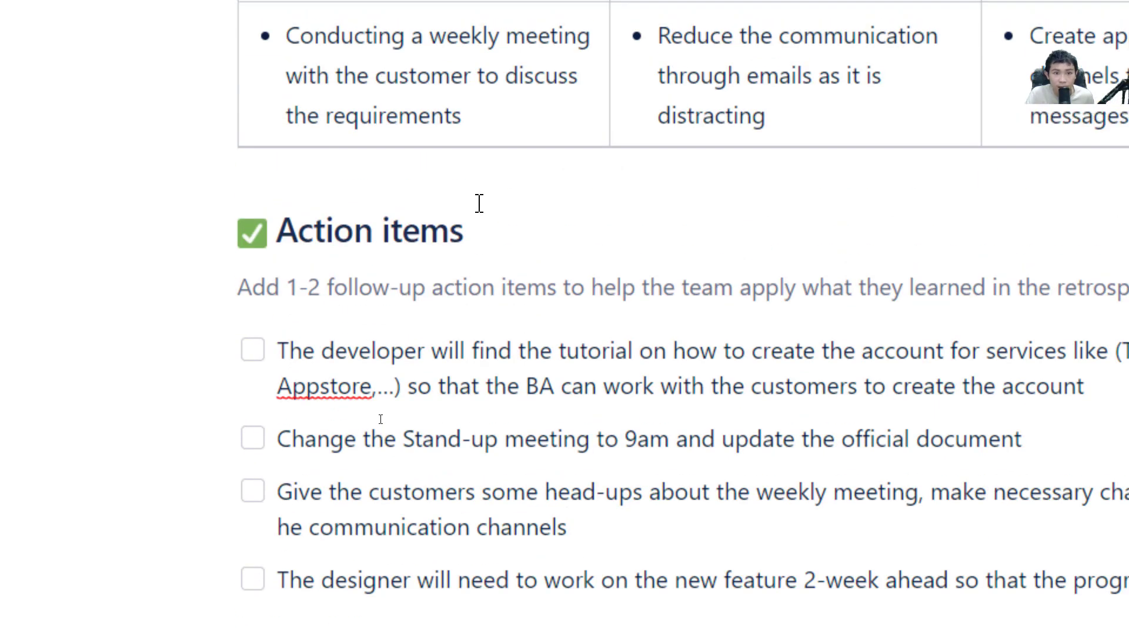
pyautogui.scroll(-3)
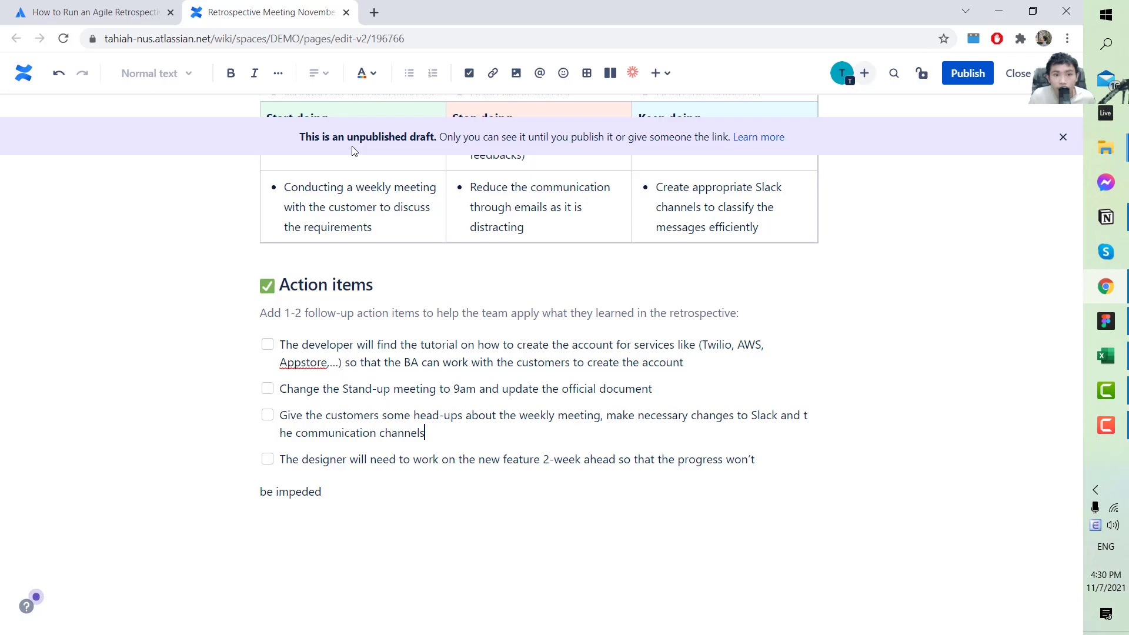
pyautogui.moveTo(512, 247)
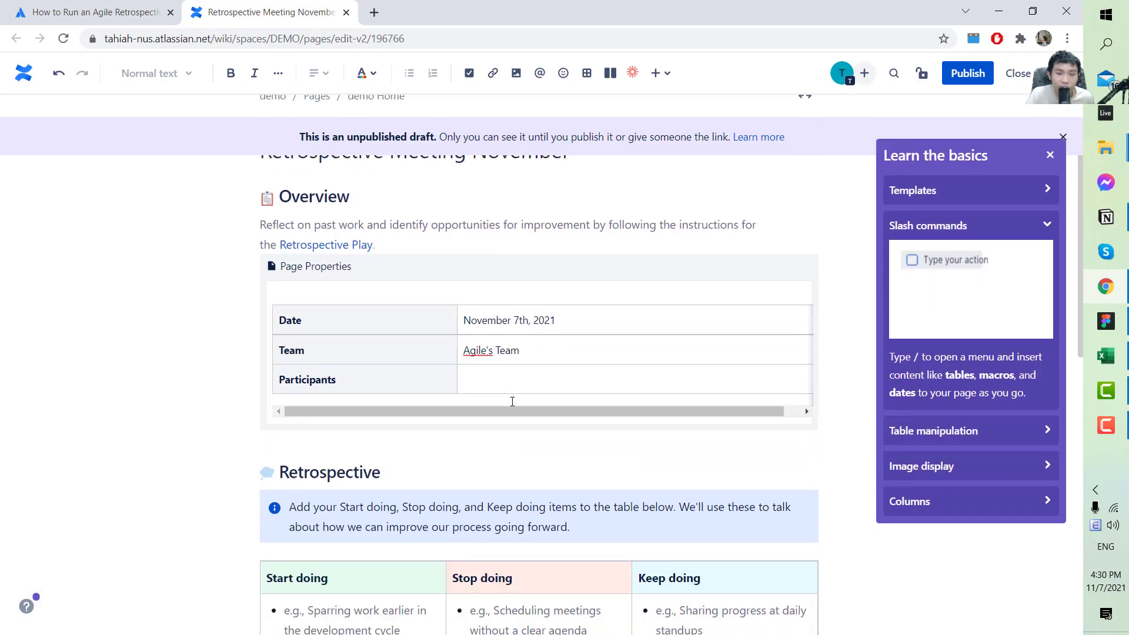
# - Publish the Retrospective Meeting November page
pyautogui.scroll(-3)
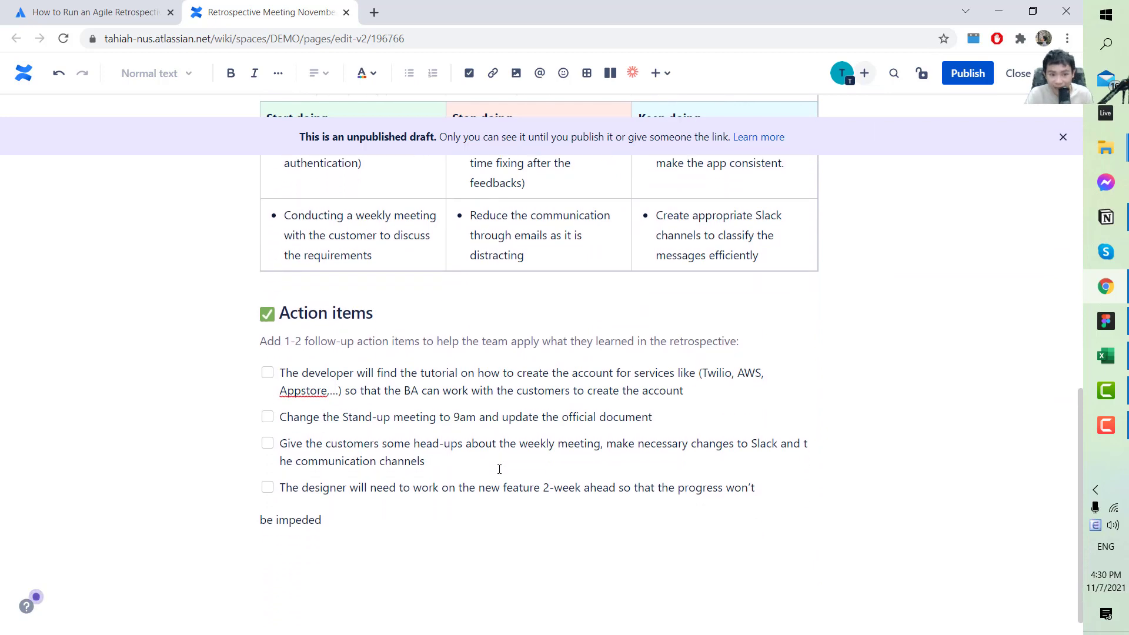
pyautogui.scroll(-3)
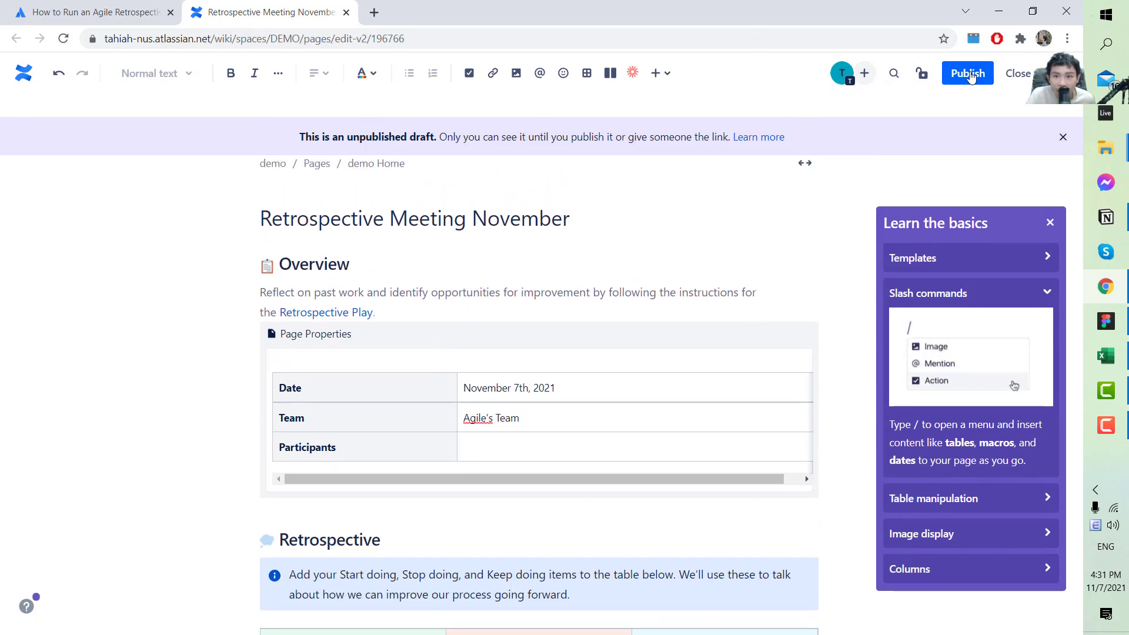
pyautogui.click(966, 73)
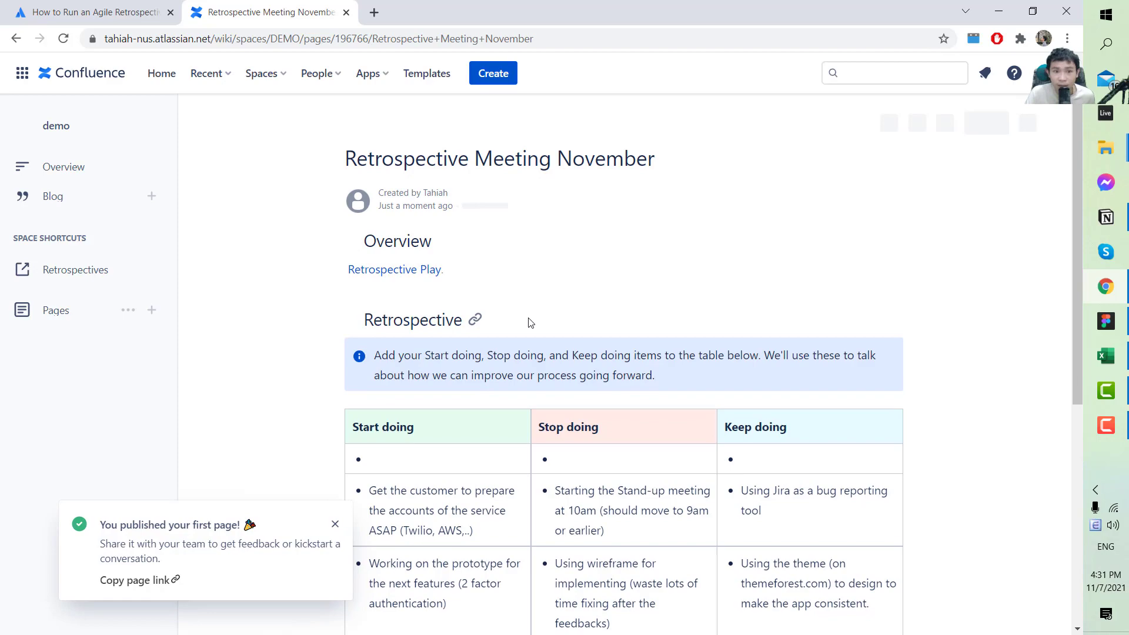
# - Scroll through the published retrospective page to review it
pyautogui.scroll(-3)
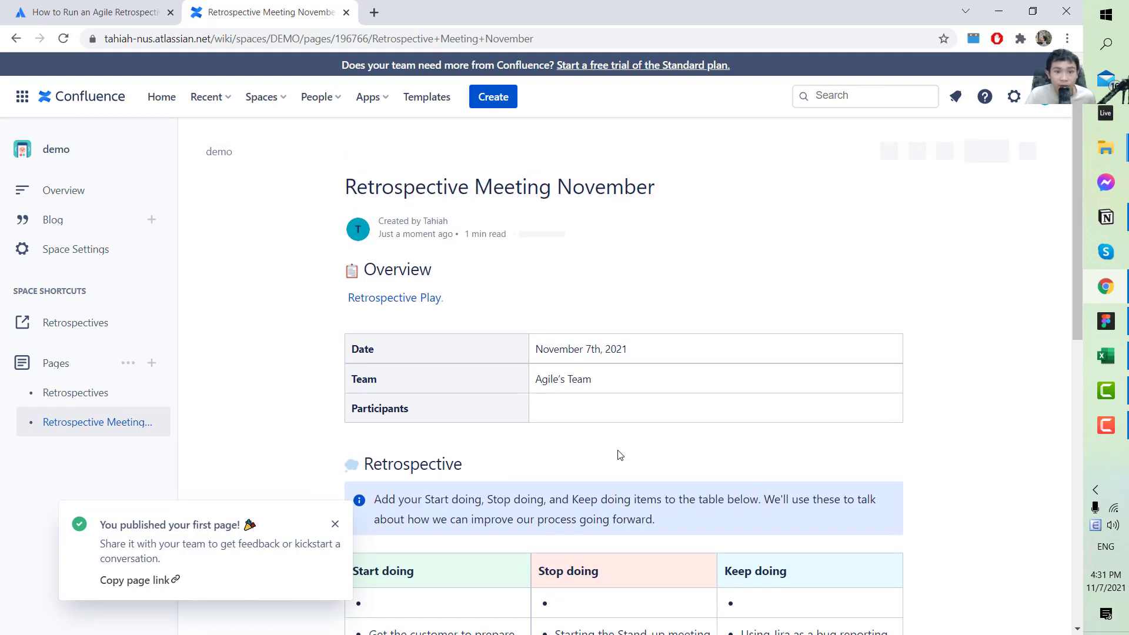
pyautogui.scroll(-3)
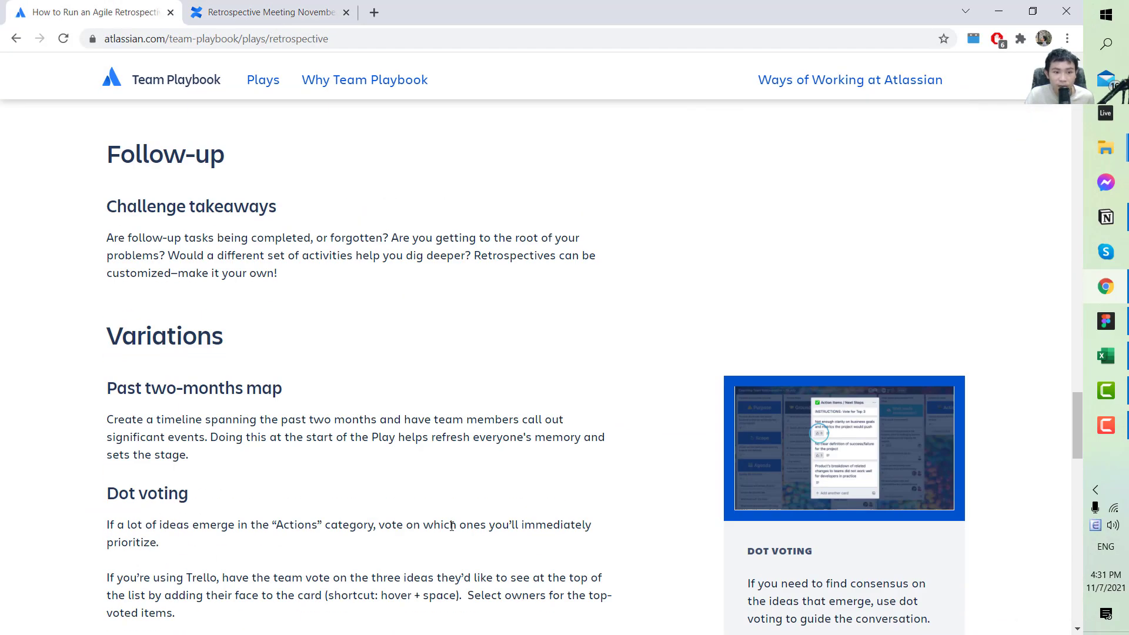
pyautogui.scroll(3)
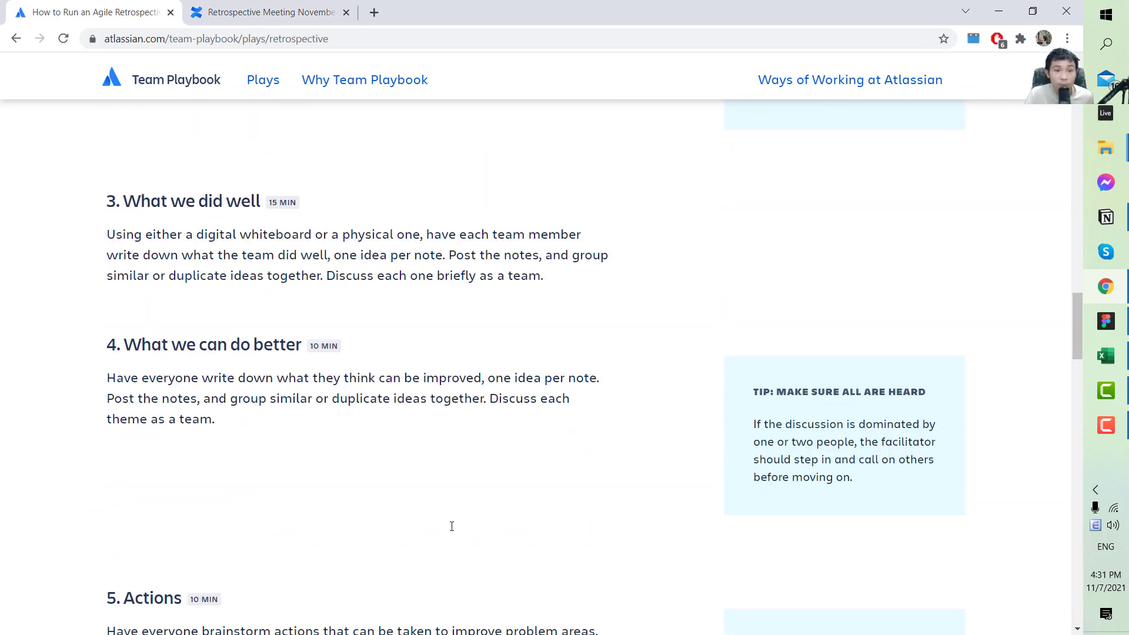
pyautogui.scroll(3)
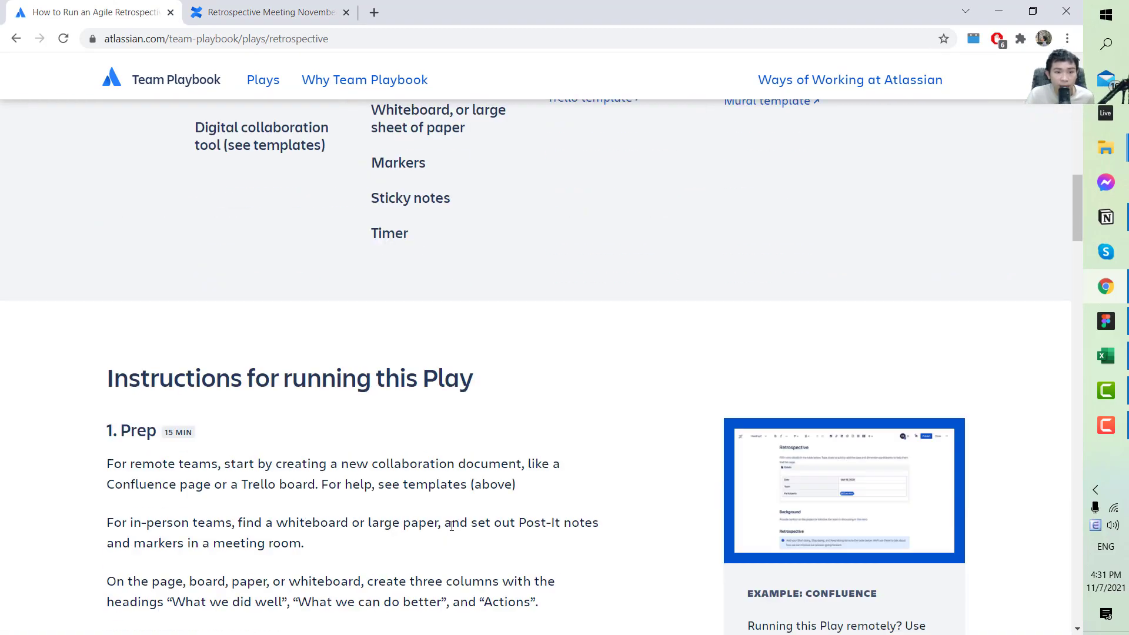
pyautogui.scroll(-3)
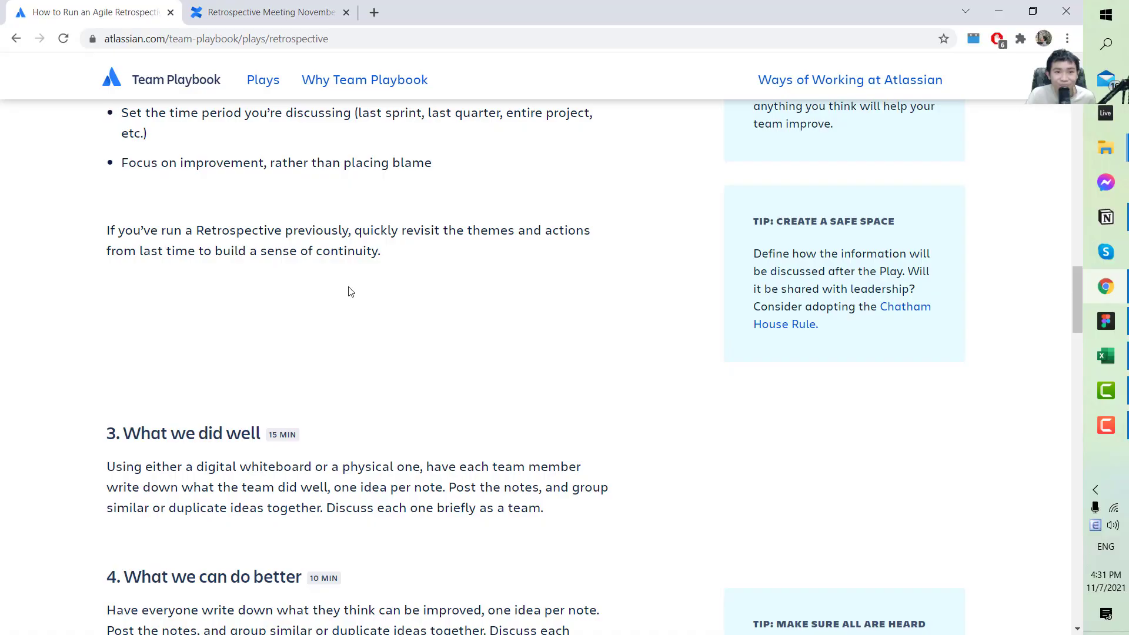